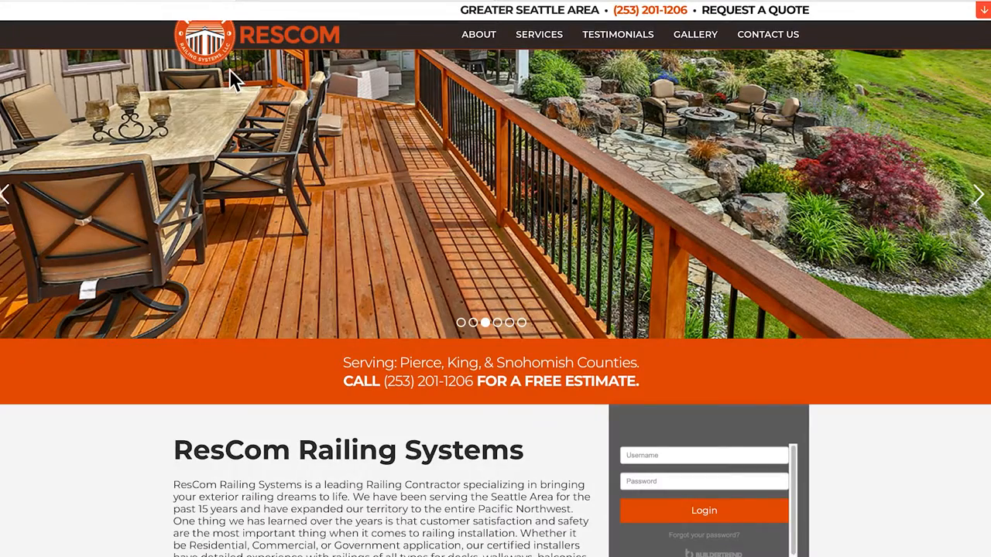
# Browse the ResCom Railing Our Team page from the About menu
pyautogui.click(478, 34)
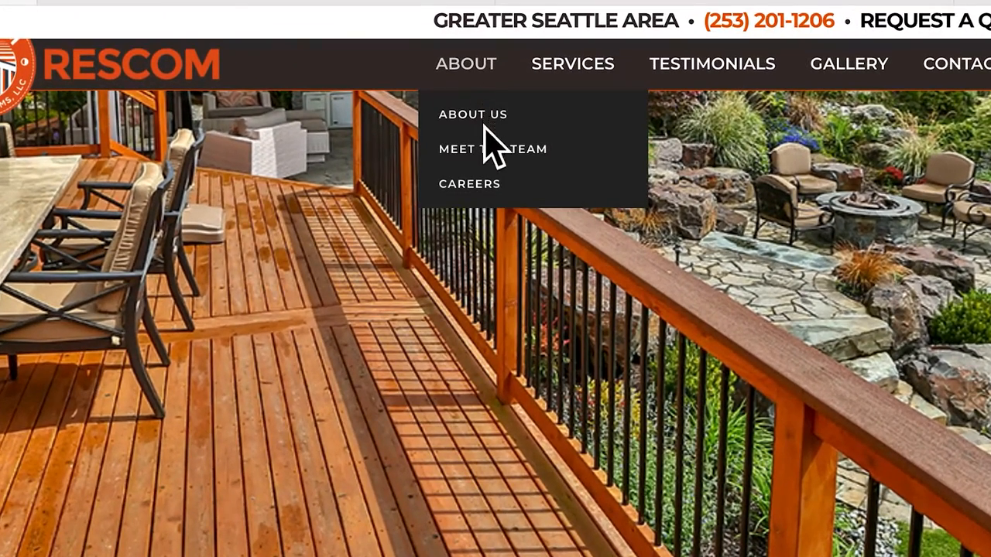
pyautogui.click(492, 149)
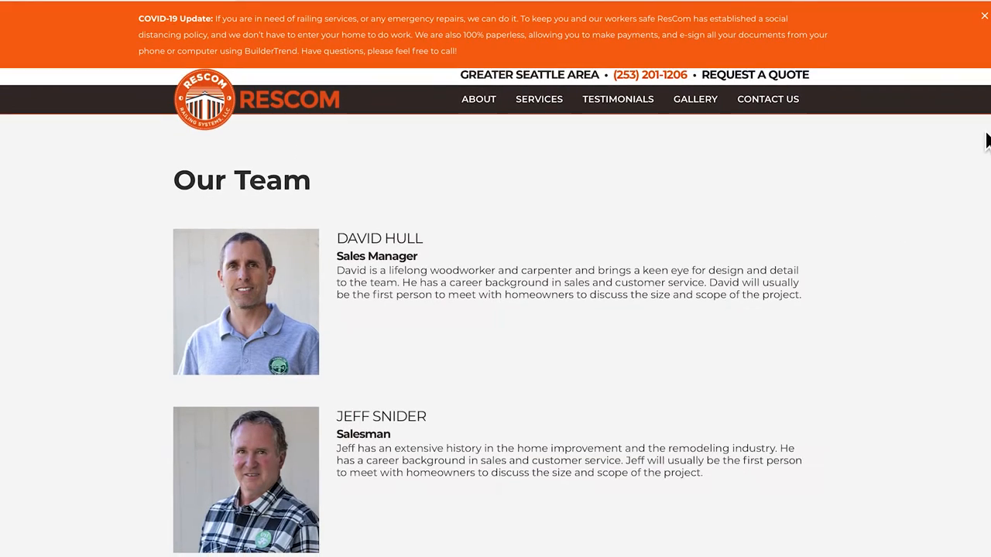
pyautogui.scroll(-3)
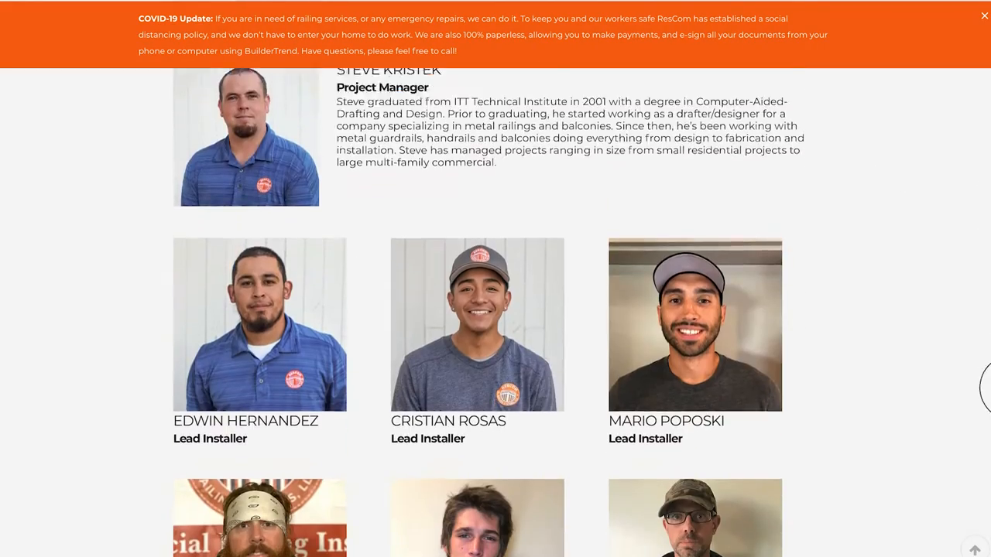
pyautogui.scroll(3)
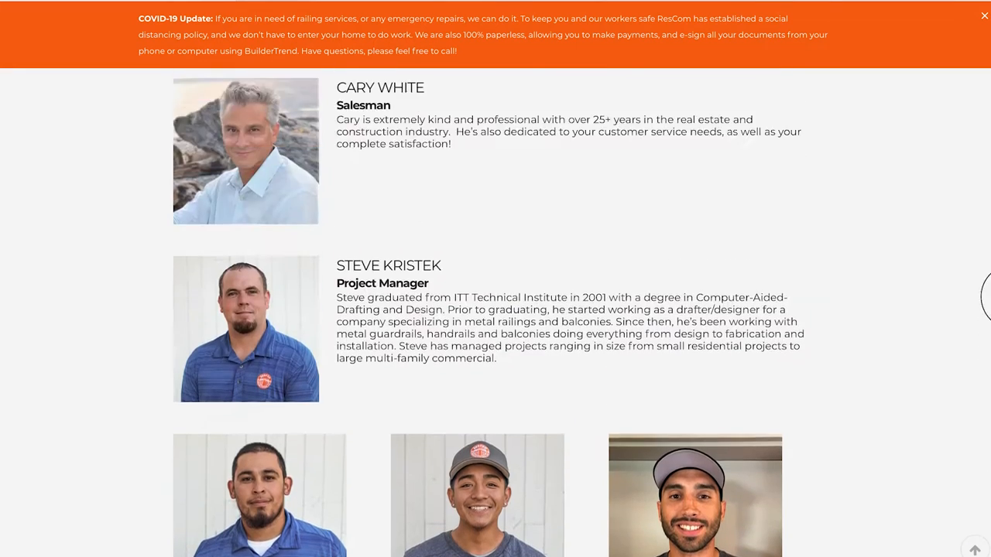
pyautogui.scroll(3)
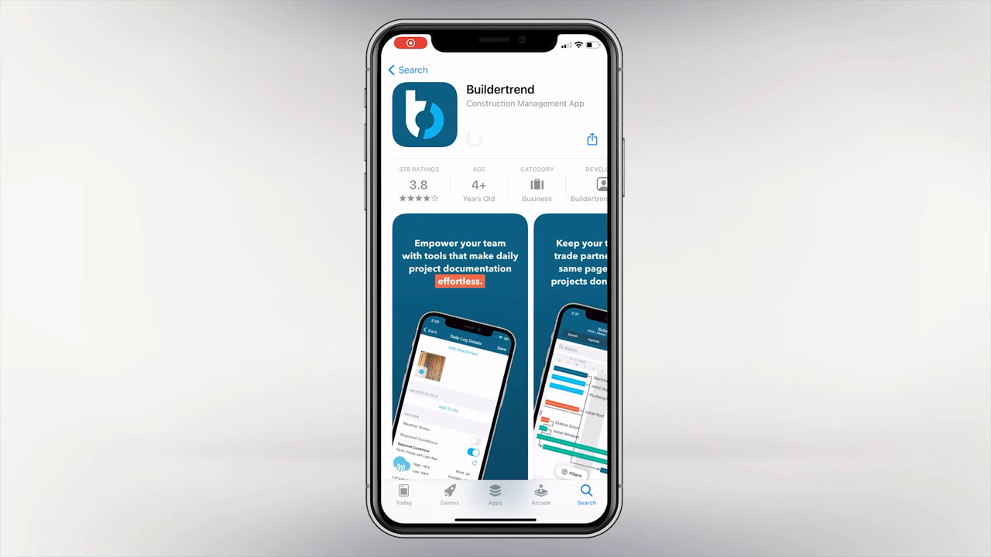
# Download the Buildertrend app from the App Store and launch it
pyautogui.click(474, 139)
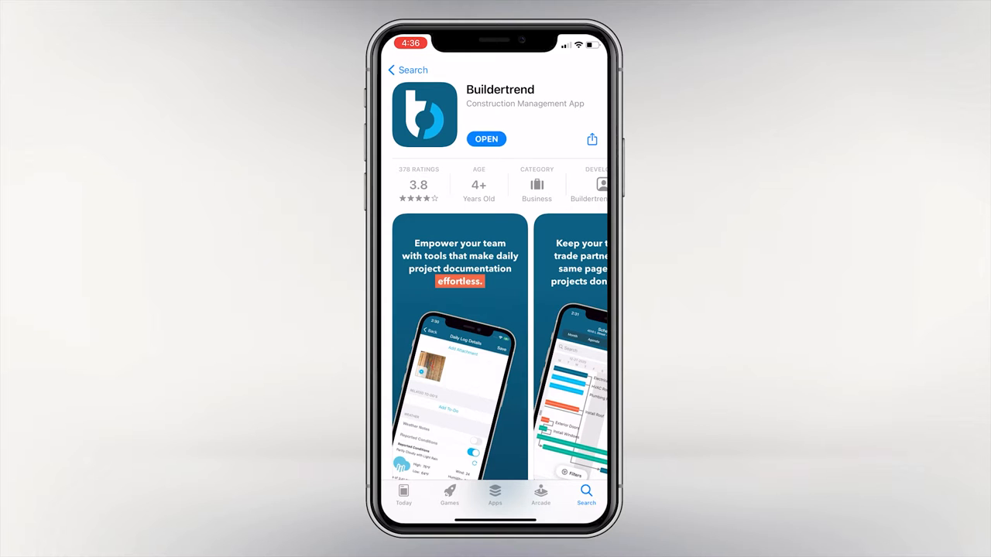
pyautogui.click(486, 139)
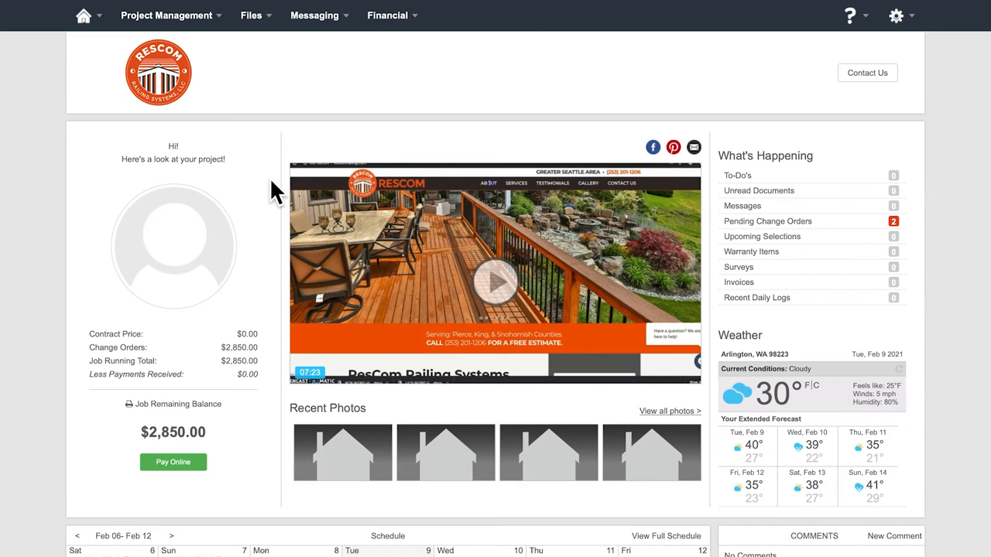
pyautogui.scroll(-3)
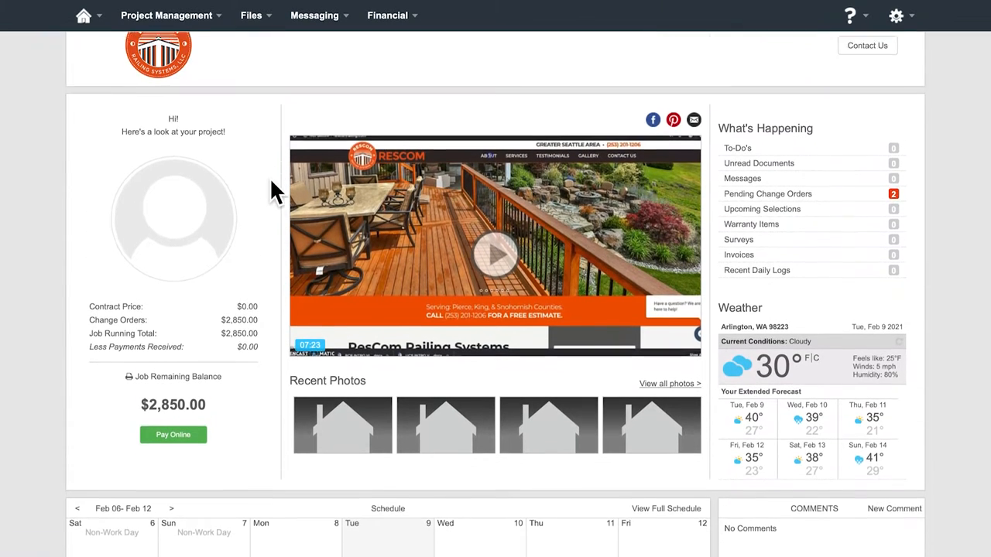
pyautogui.click(167, 16)
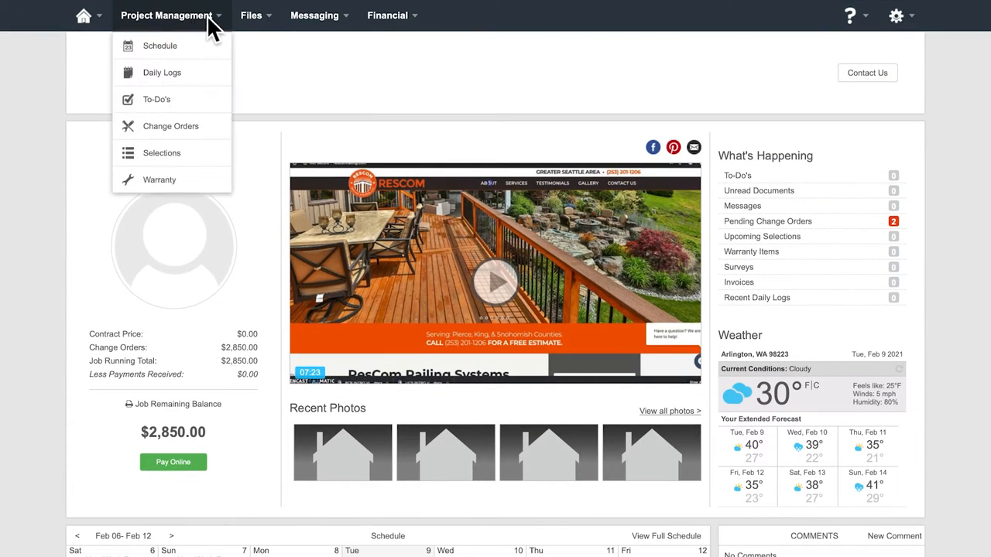
pyautogui.click(251, 16)
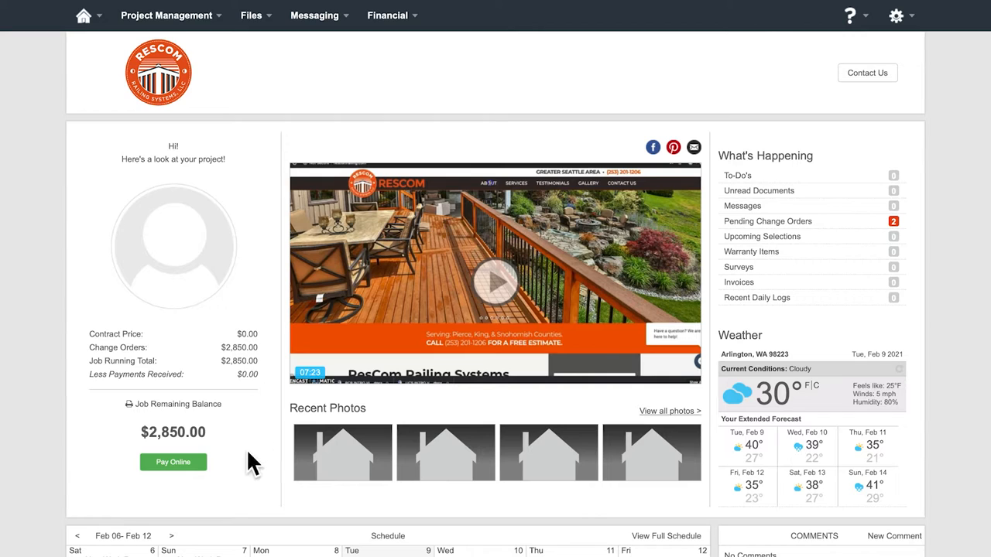
pyautogui.moveTo(235, 480)
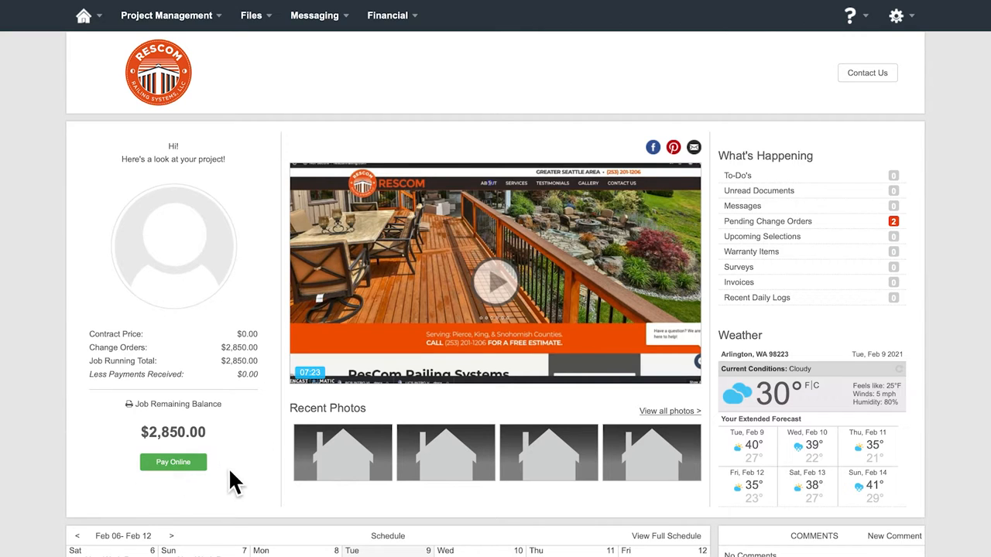
pyautogui.click(850, 16)
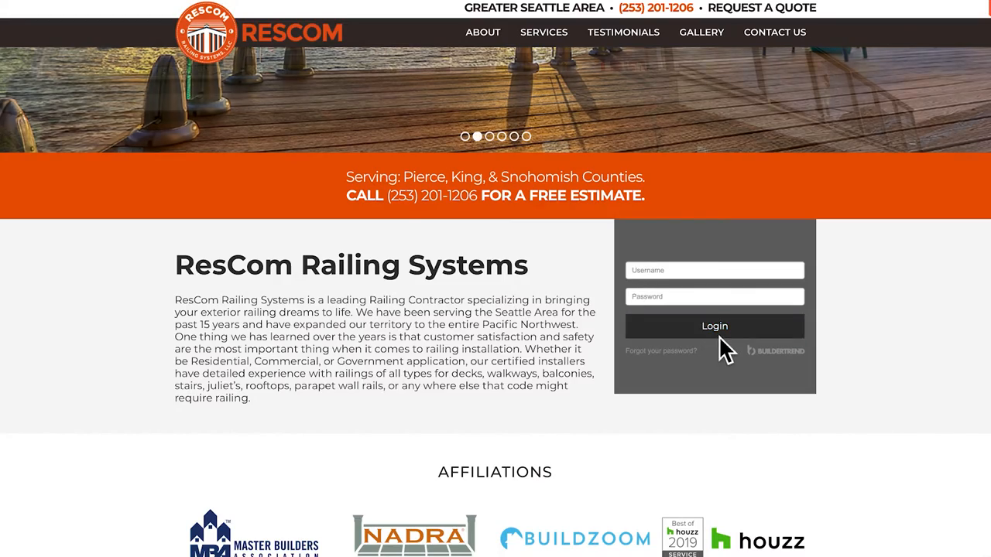
# Log in to the customer portal and check ResCom's contact card with phone, address and project manager
pyautogui.click(712, 325)
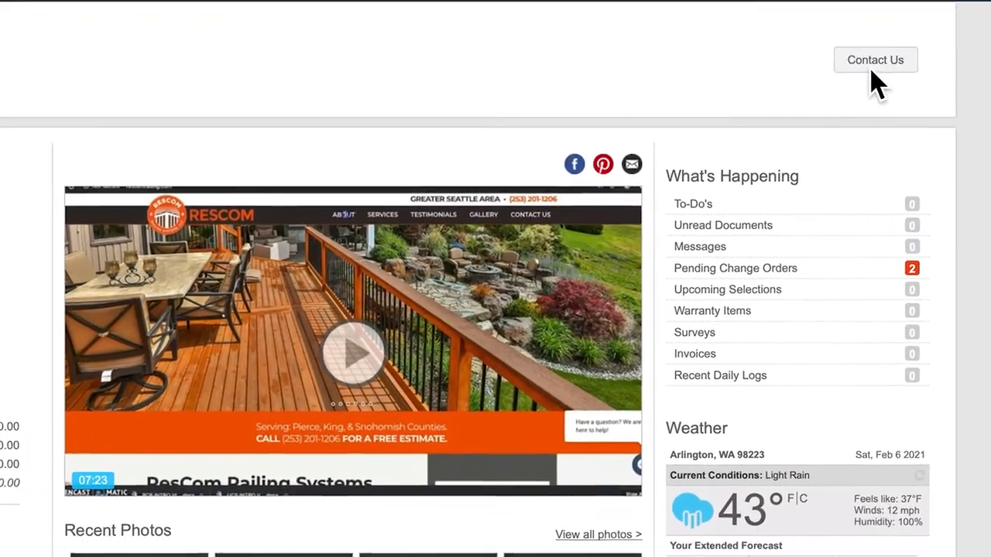
pyautogui.click(874, 58)
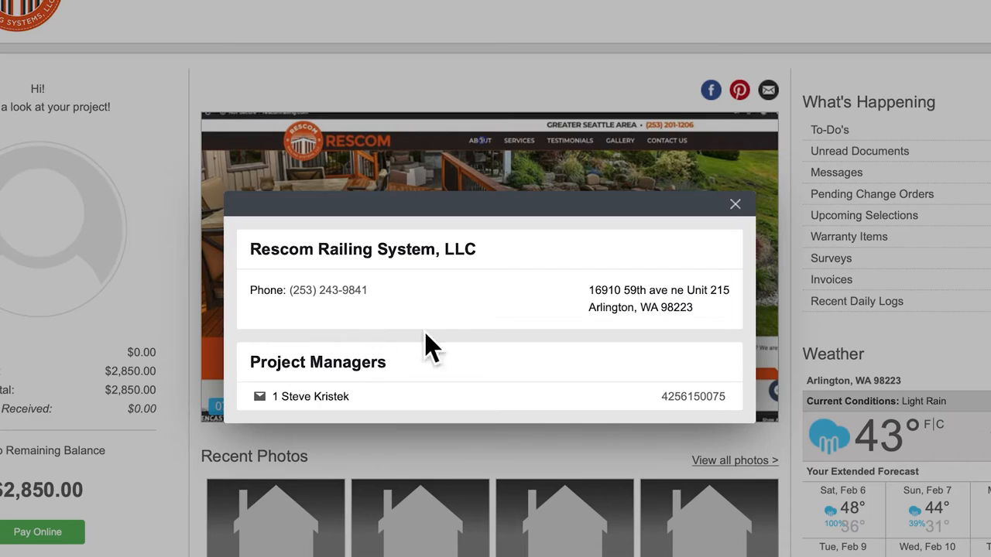
pyautogui.click(734, 204)
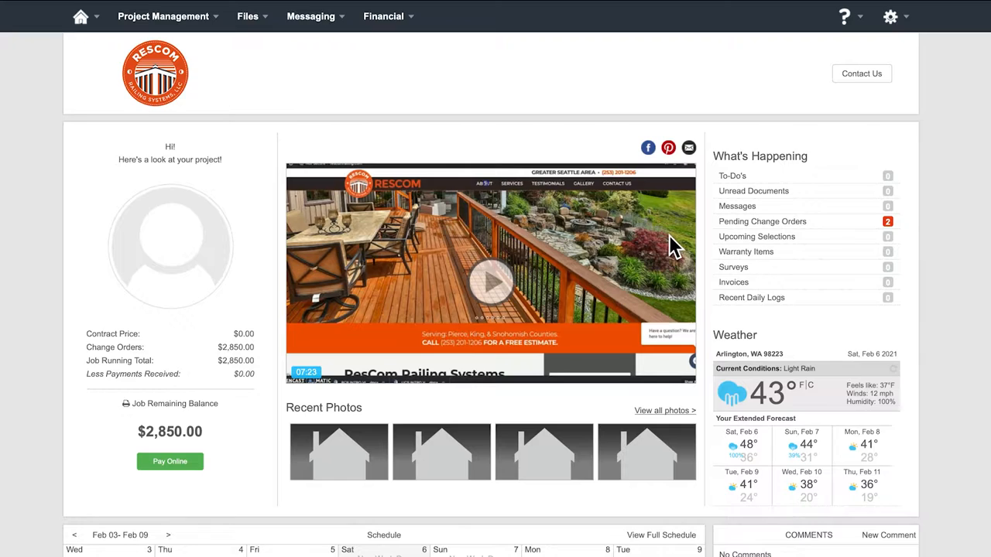
# Upload the BugsBunny_PCF image as the owner profile picture in account Setup
pyautogui.click(890, 16)
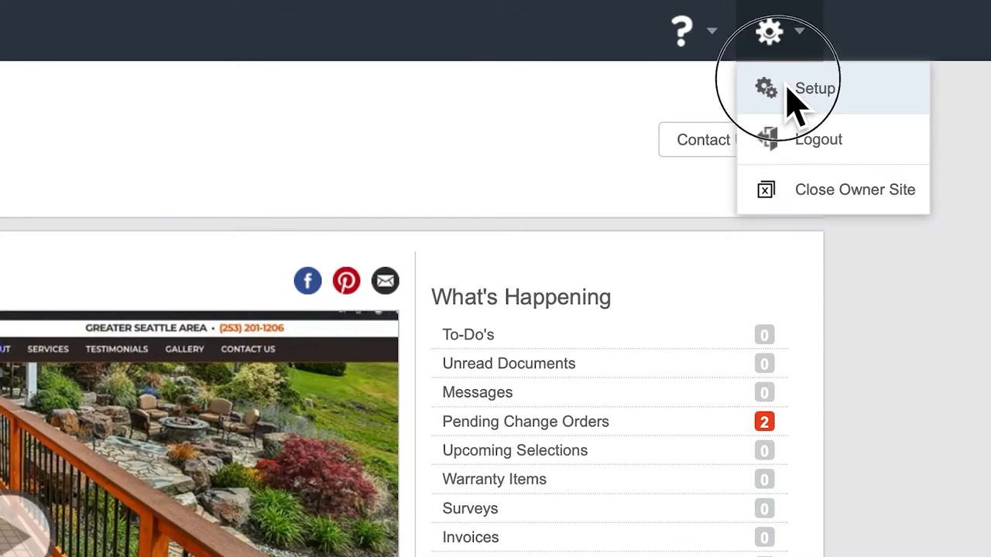
pyautogui.click(813, 88)
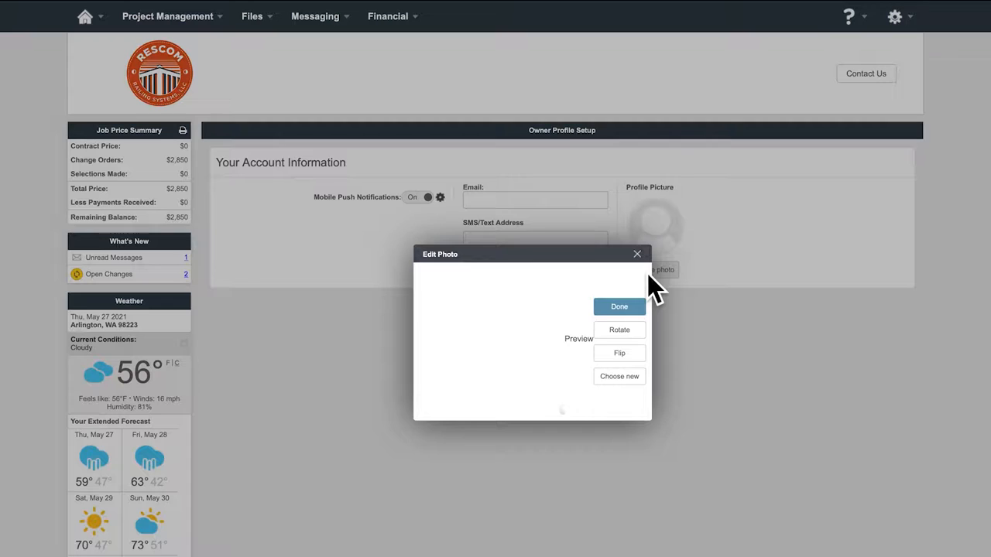
pyautogui.click(620, 376)
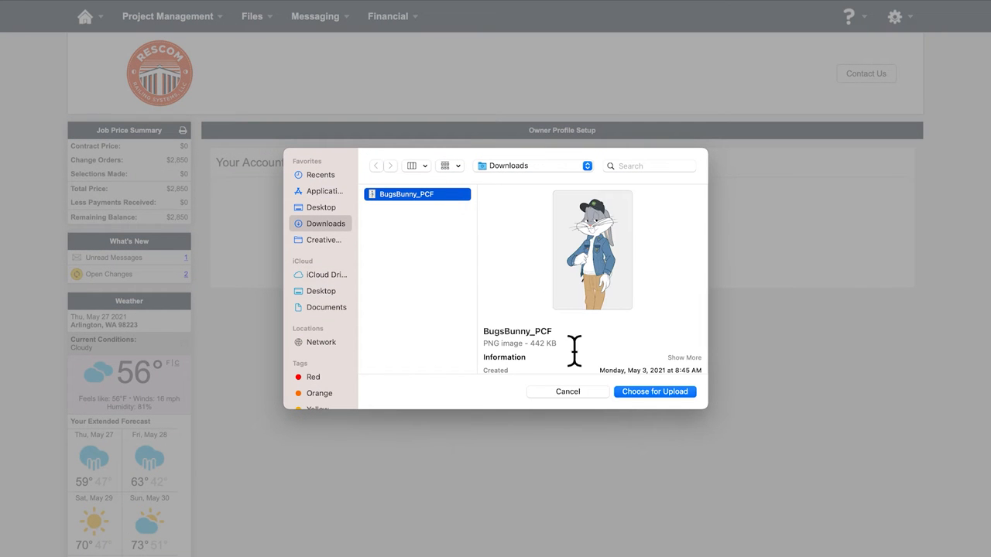
pyautogui.click(653, 390)
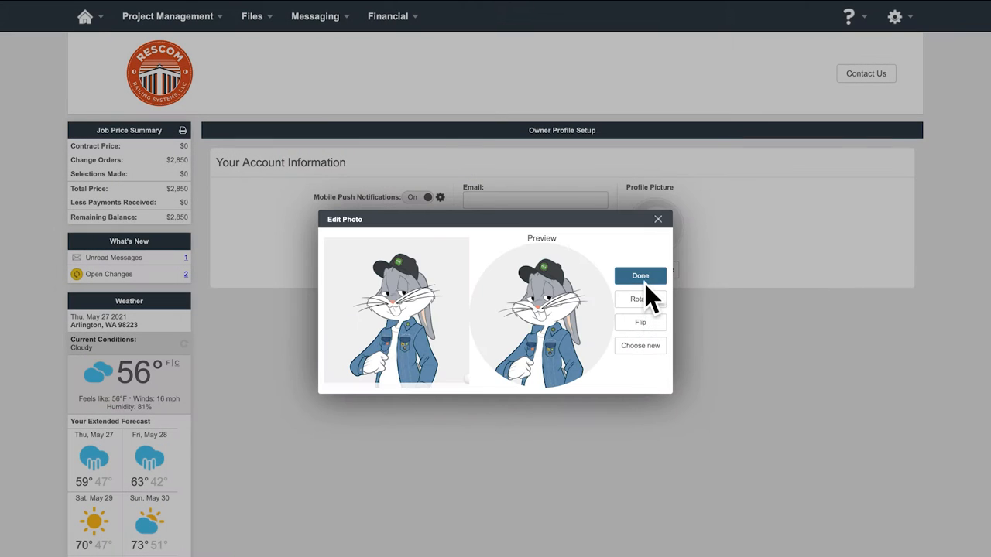
pyautogui.click(639, 275)
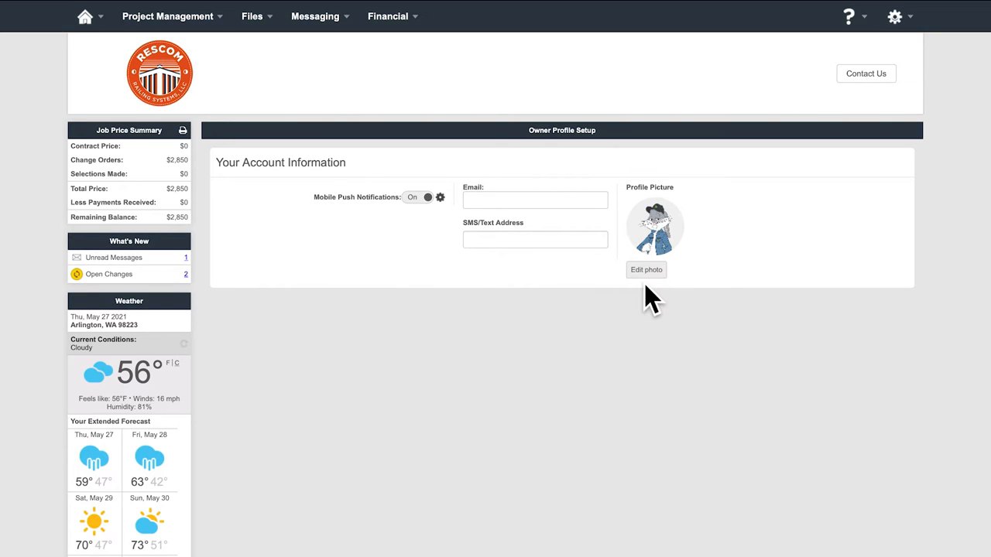
pyautogui.click(534, 199)
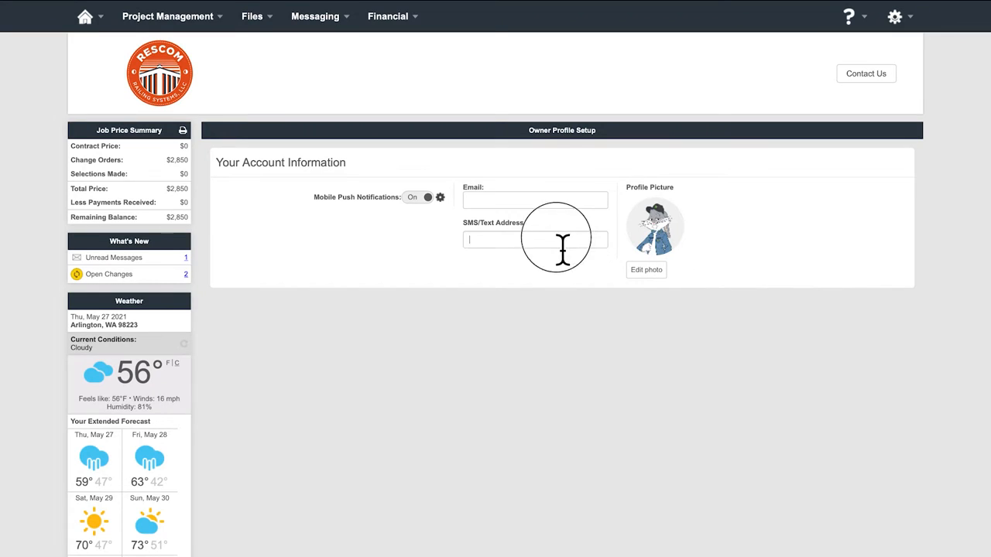
pyautogui.click(534, 238)
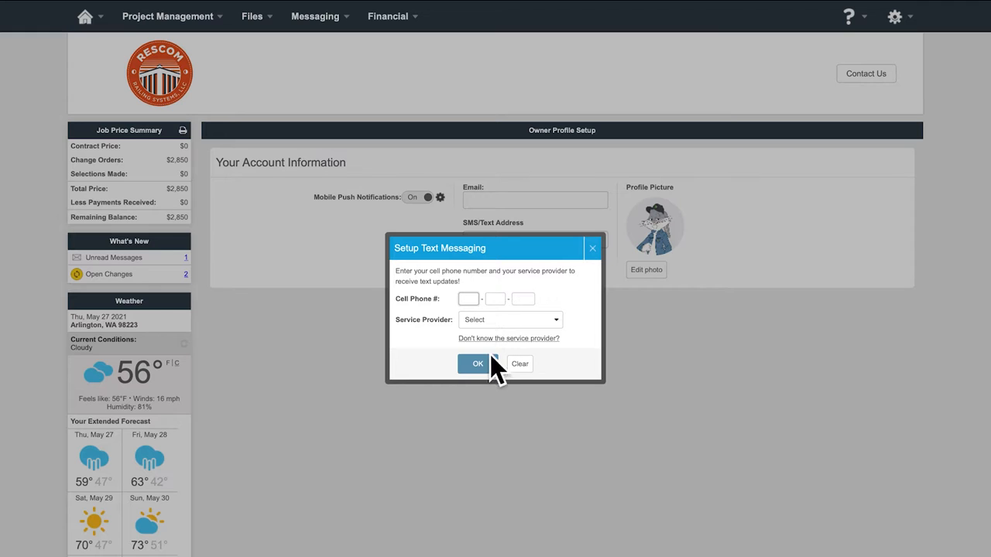
pyautogui.click(477, 364)
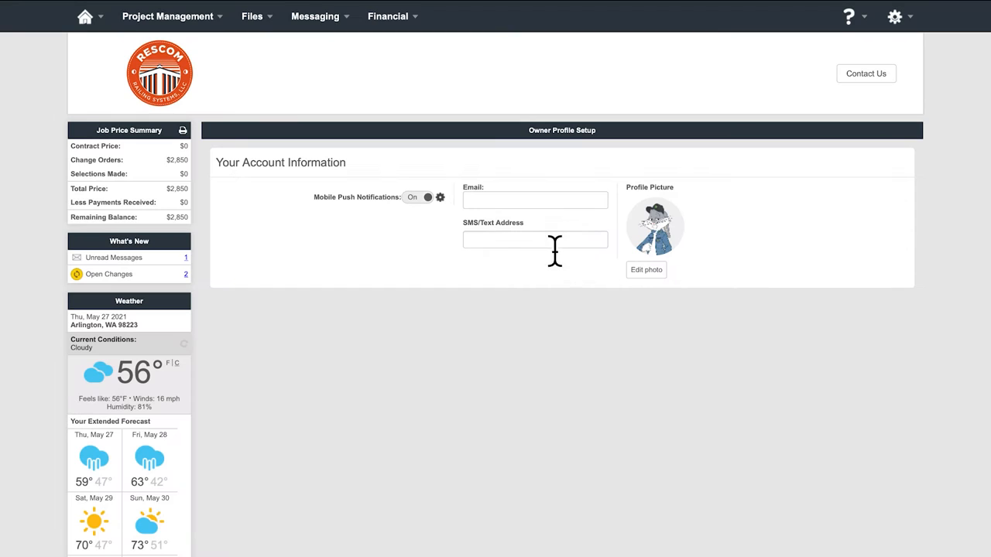
pyautogui.click(421, 197)
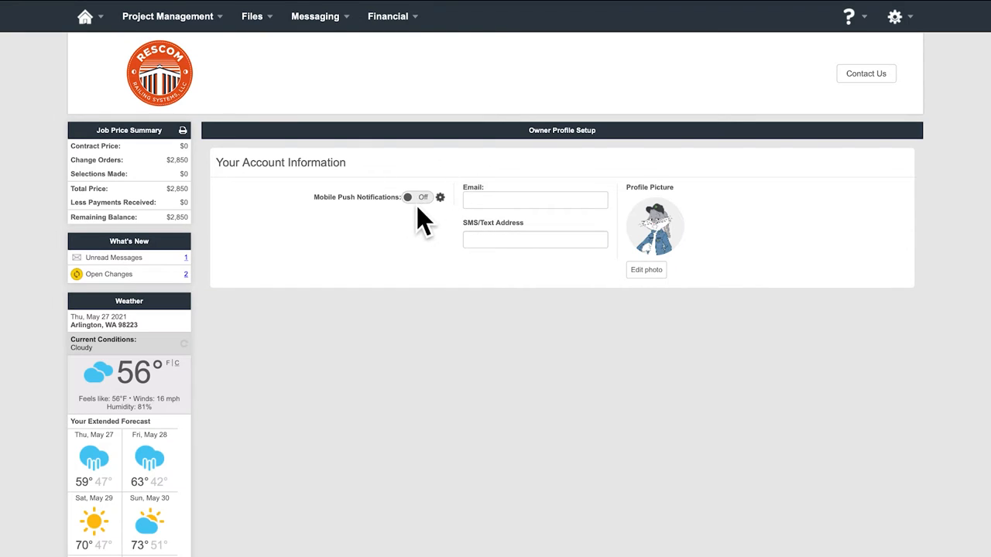
pyautogui.click(418, 197)
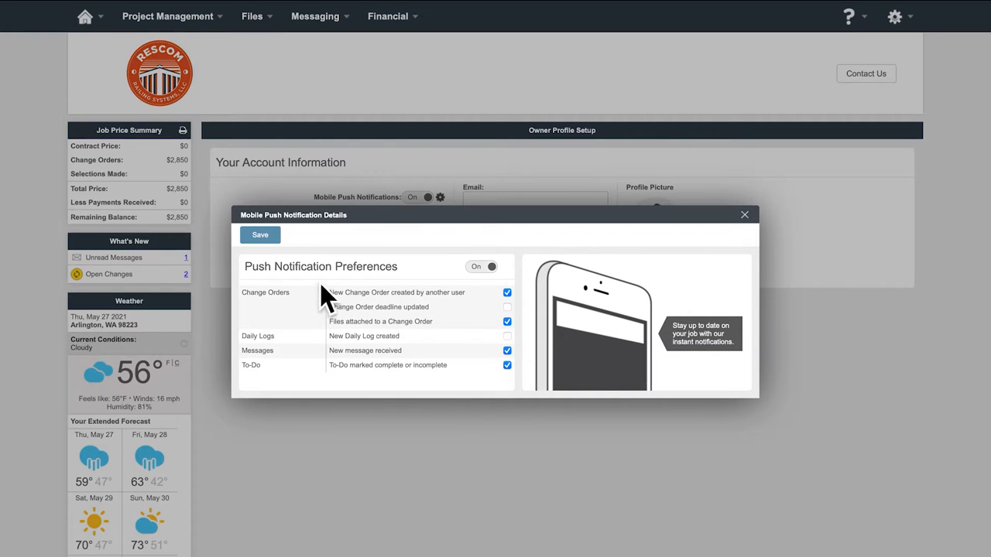
pyautogui.click(743, 213)
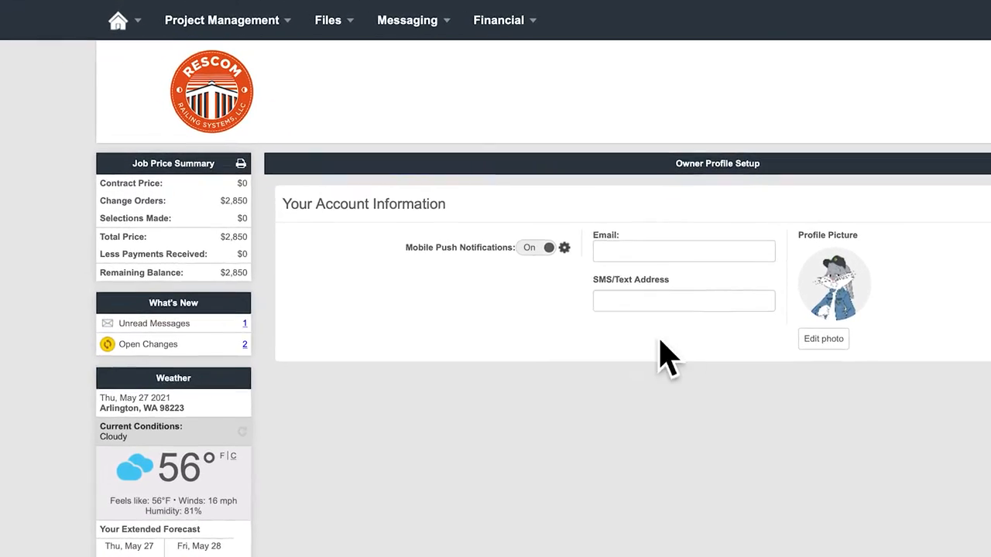
pyautogui.click(118, 20)
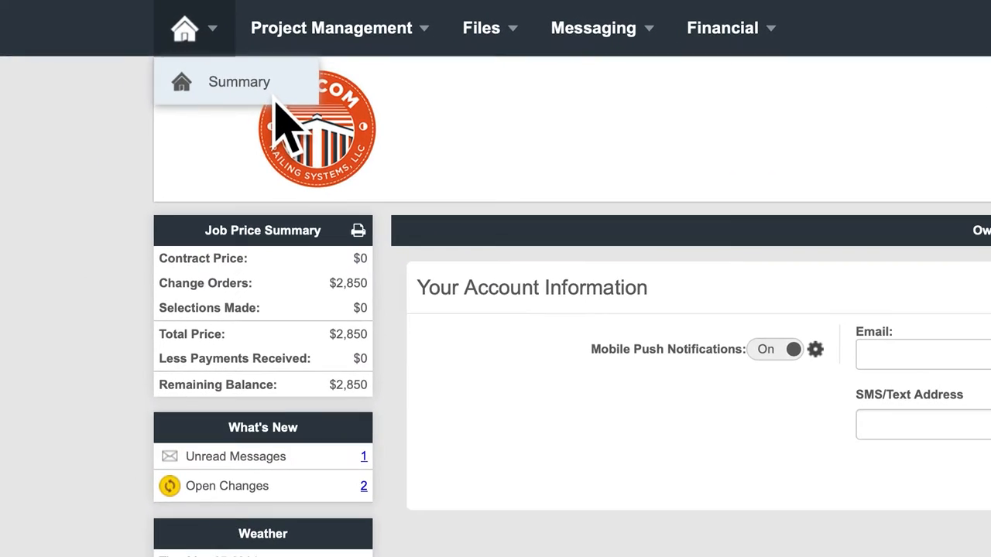
# Show the project Schedule as a list of change orders, daily logs and payments
pyautogui.click(238, 80)
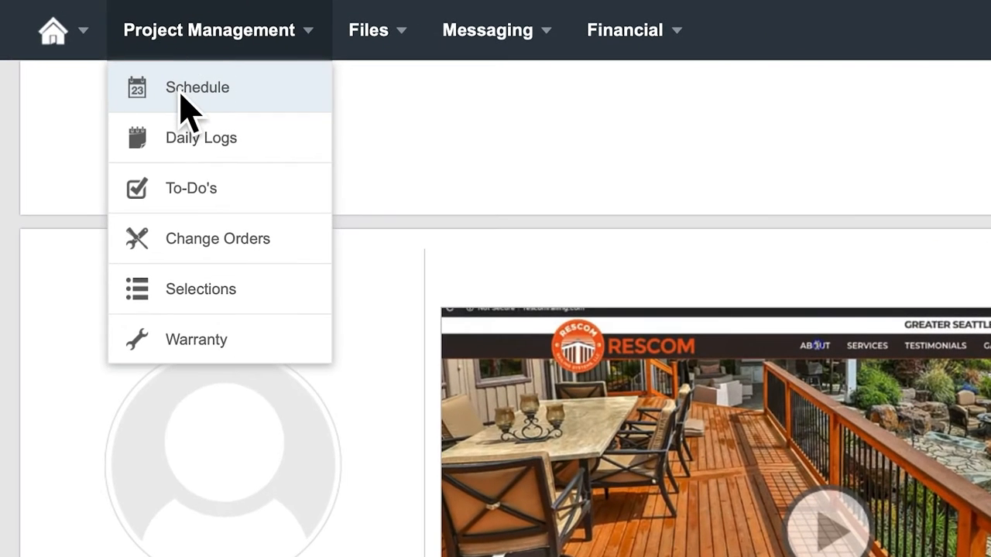
pyautogui.click(196, 87)
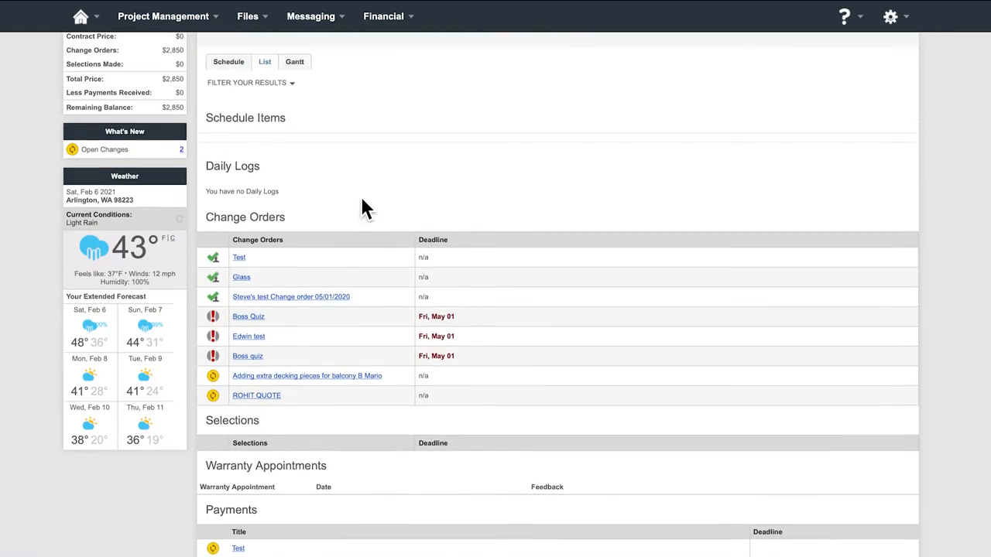
pyautogui.scroll(3)
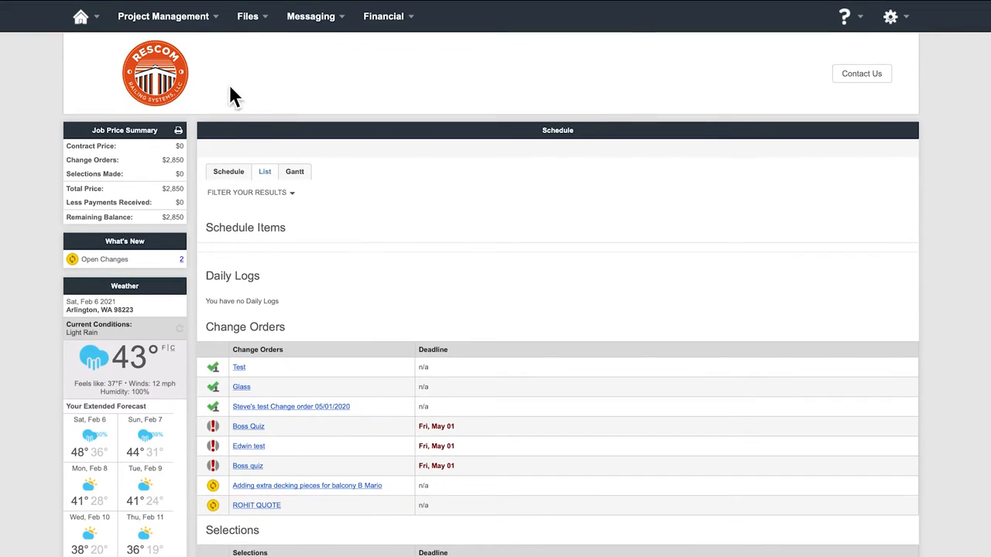
# Go to Daily Logs and bring up the May 6, 2021 log, declining location access
pyautogui.click(164, 16)
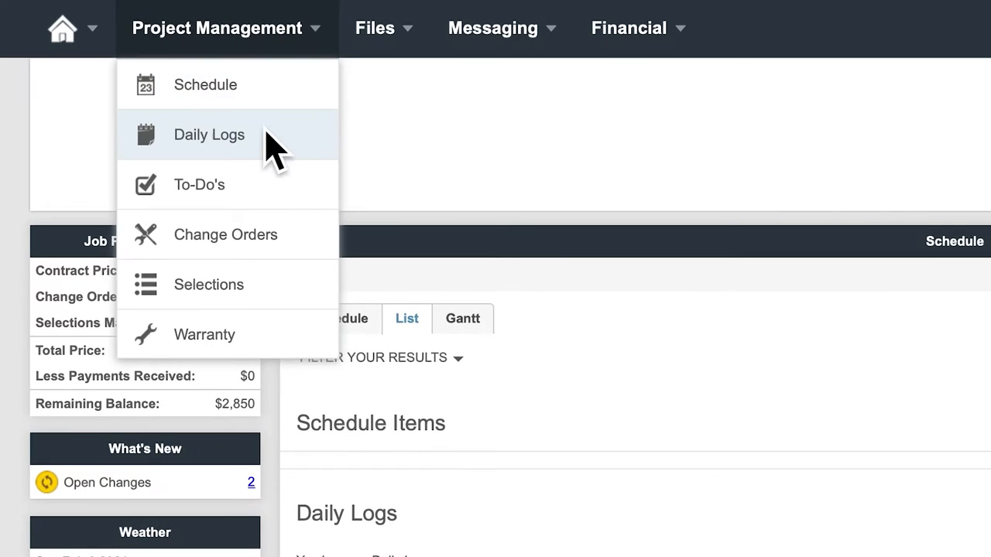
pyautogui.click(209, 133)
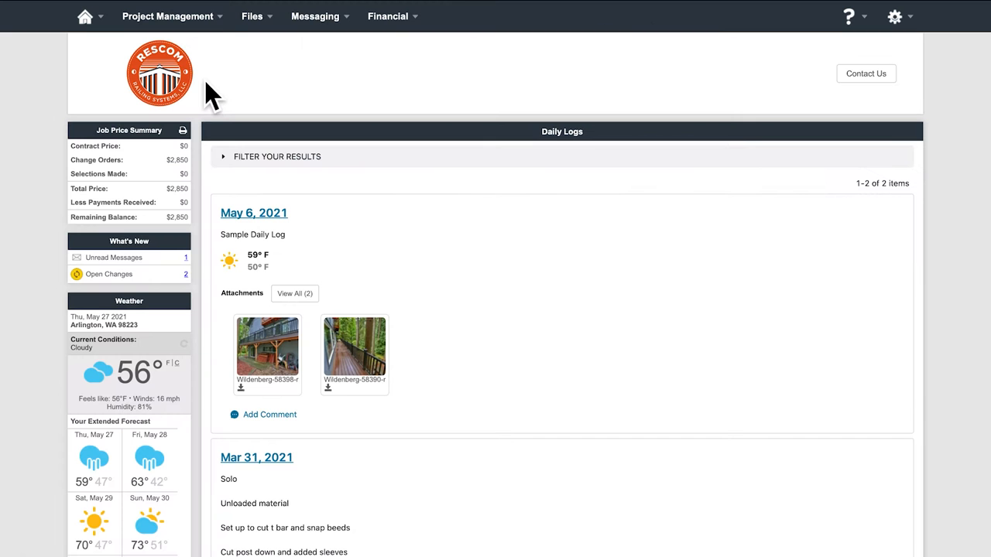
pyautogui.moveTo(271, 229)
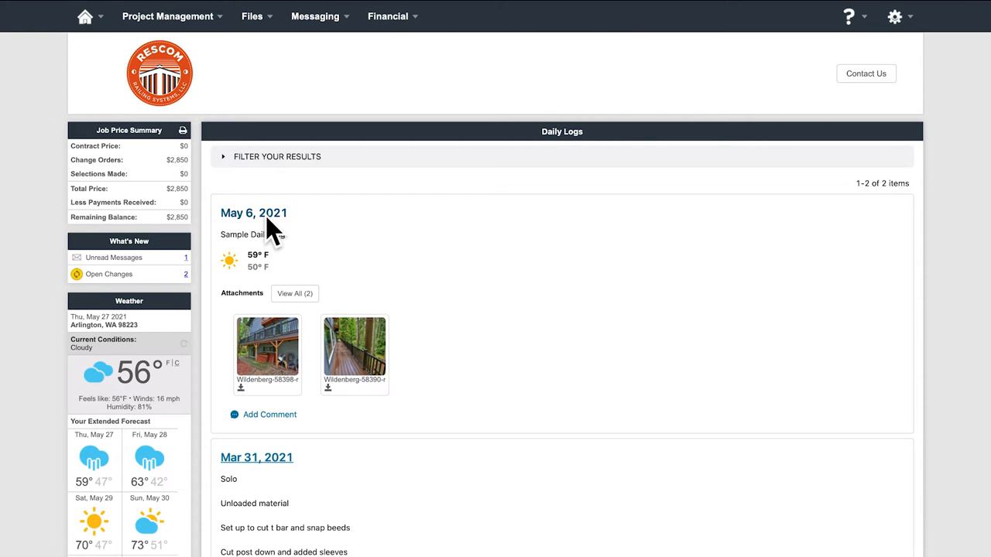
pyautogui.click(254, 213)
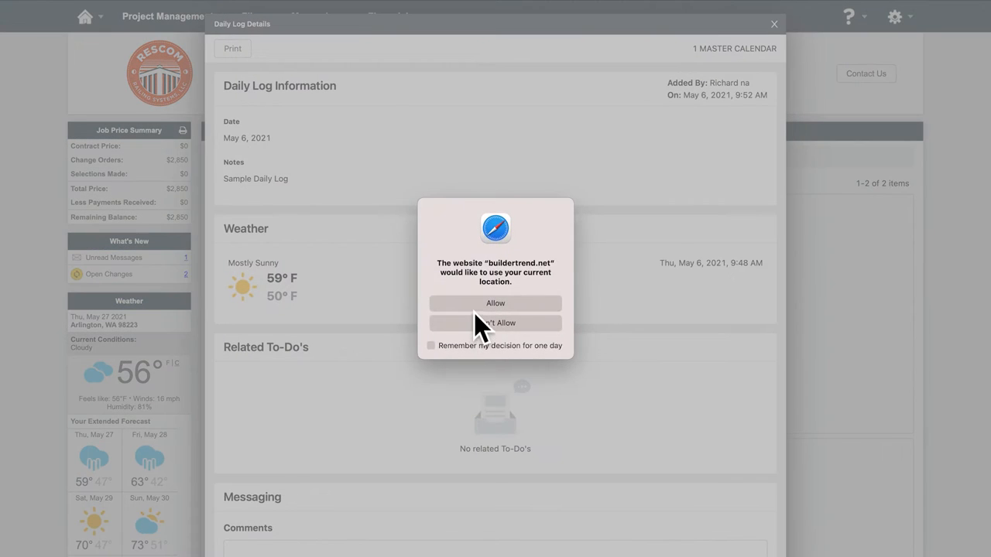
pyautogui.click(496, 323)
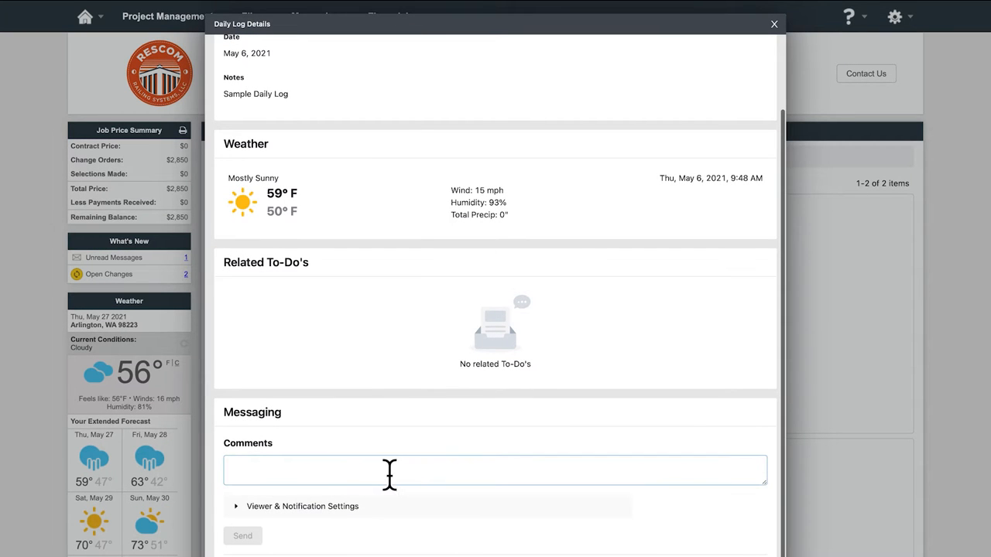
# Post a 'Looks great!' comment on the log and enlarge its first deck photo
pyautogui.write('Looks great')
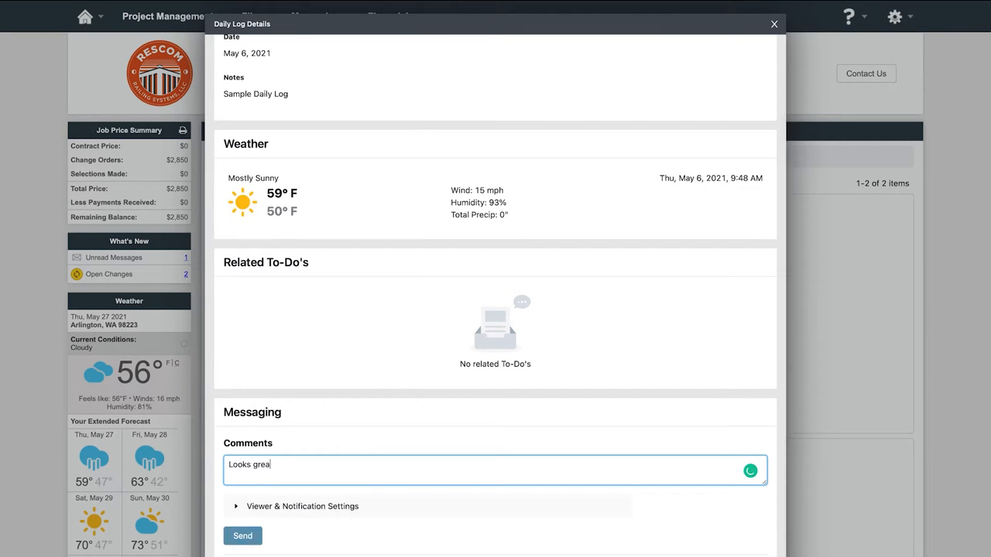
pyautogui.write('t!')
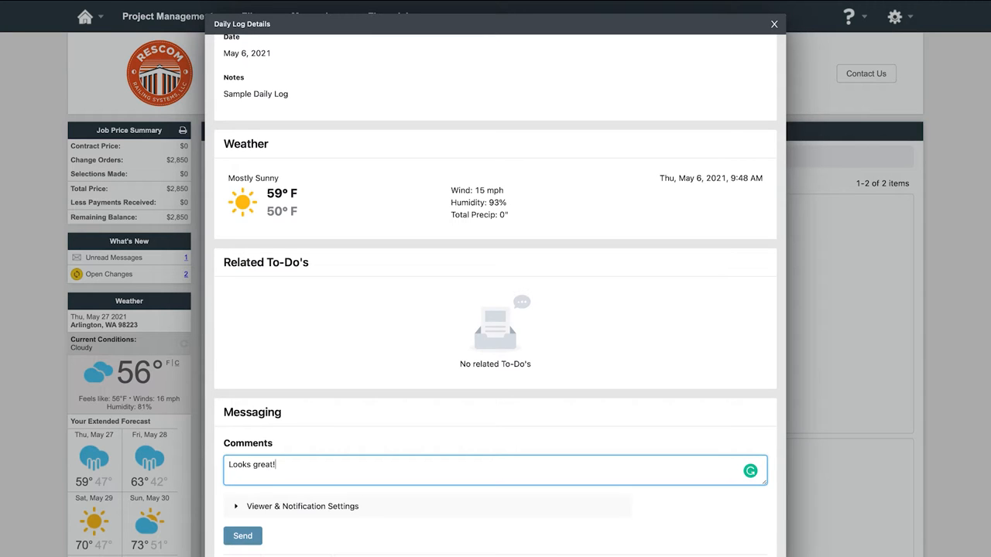
pyautogui.click(242, 536)
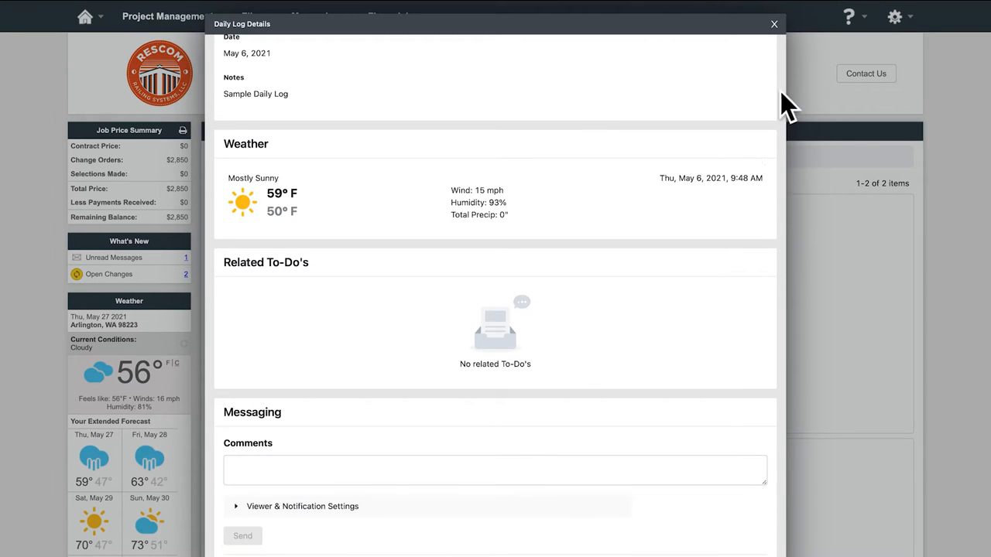
pyautogui.click(773, 25)
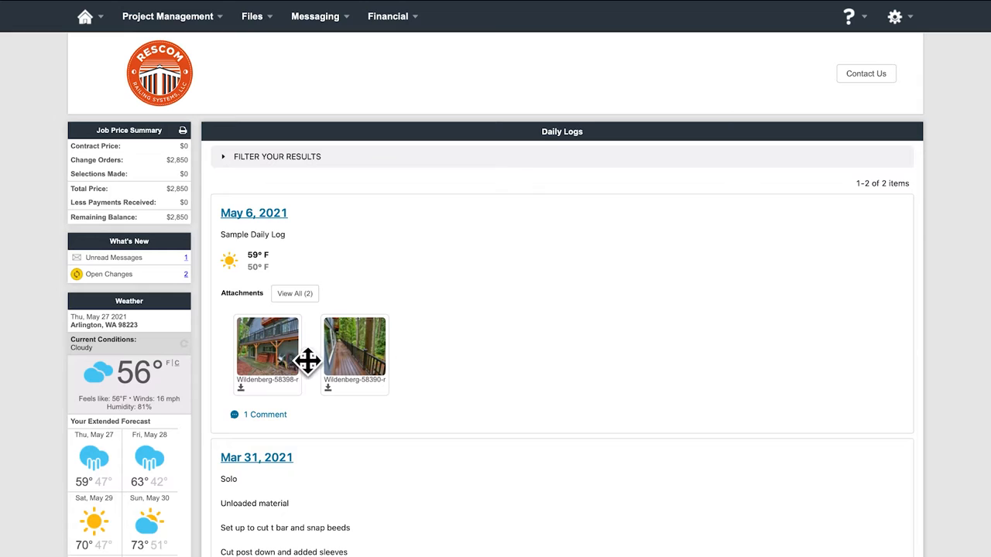
pyautogui.click(266, 348)
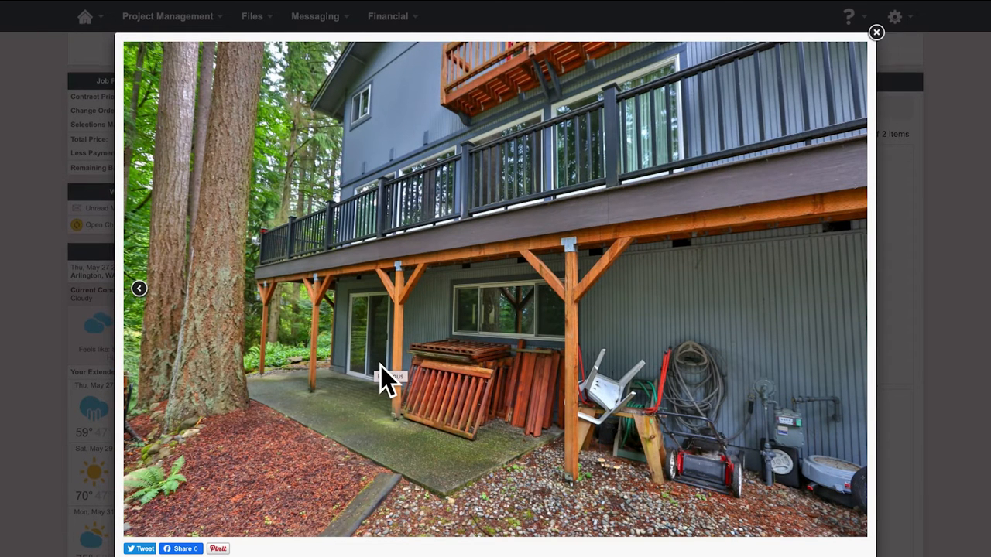
pyautogui.moveTo(864, 75)
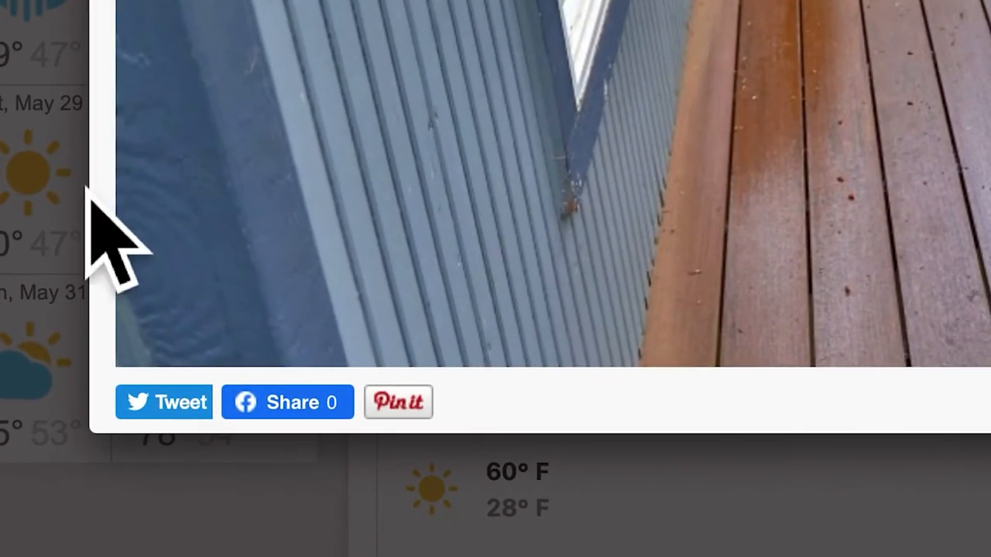
pyautogui.moveTo(379, 480)
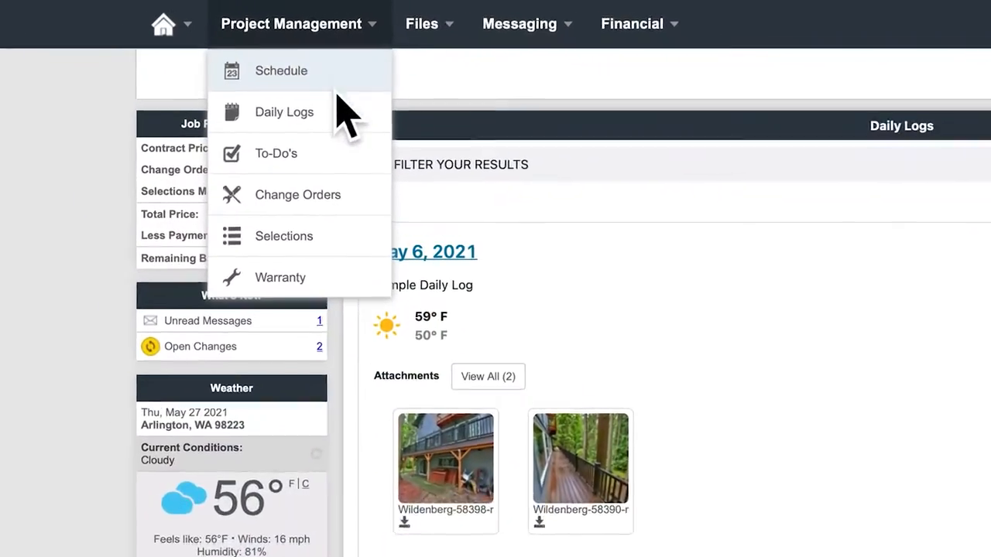
# Draft a 'pick out railings' to-do on the To-Do's page and discard it unsaved
pyautogui.click(276, 153)
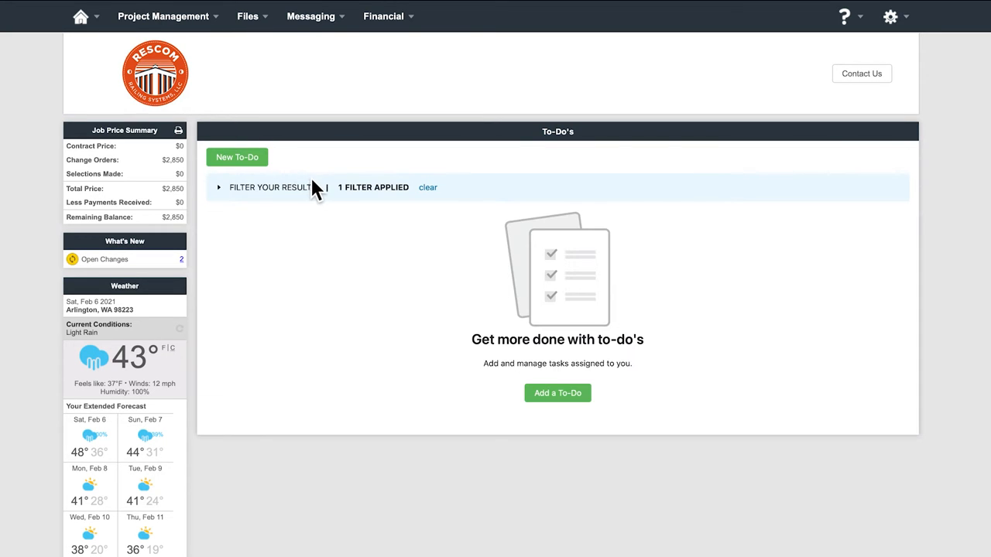
pyautogui.click(220, 187)
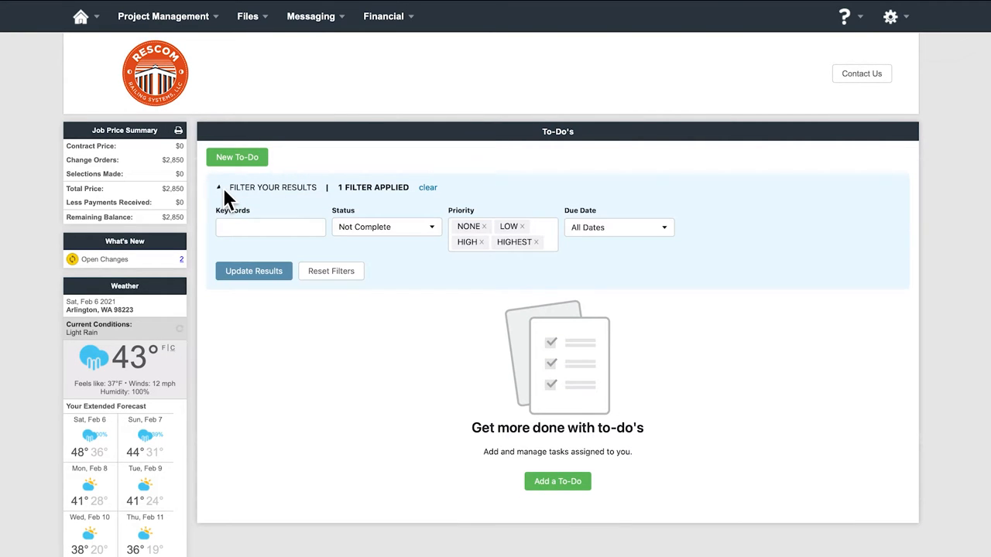
pyautogui.click(236, 158)
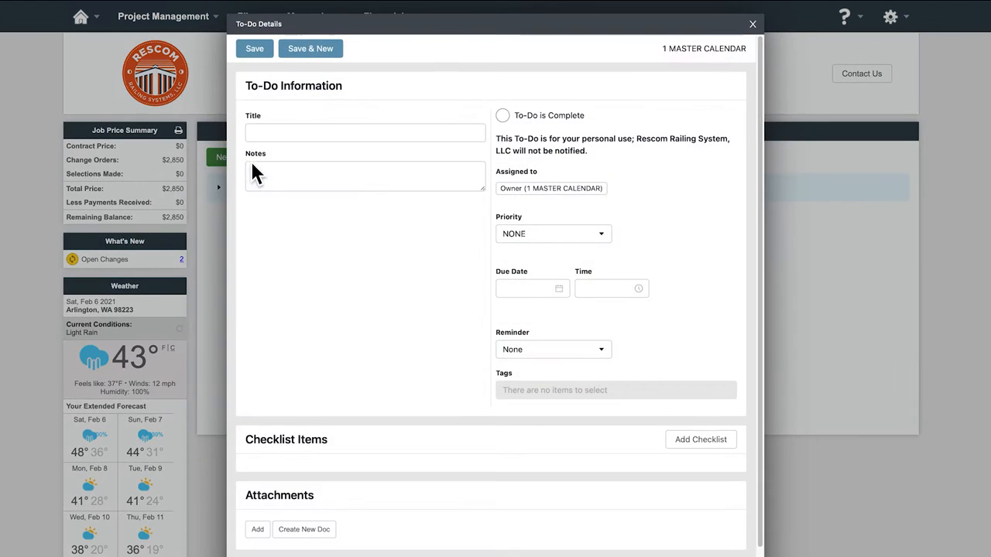
pyautogui.write('pick o')
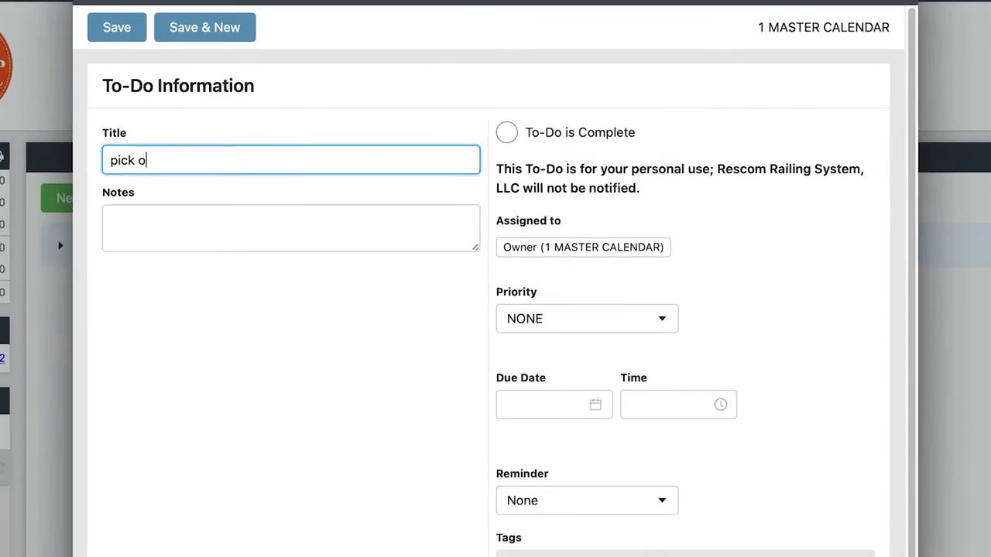
pyautogui.write('ut railings')
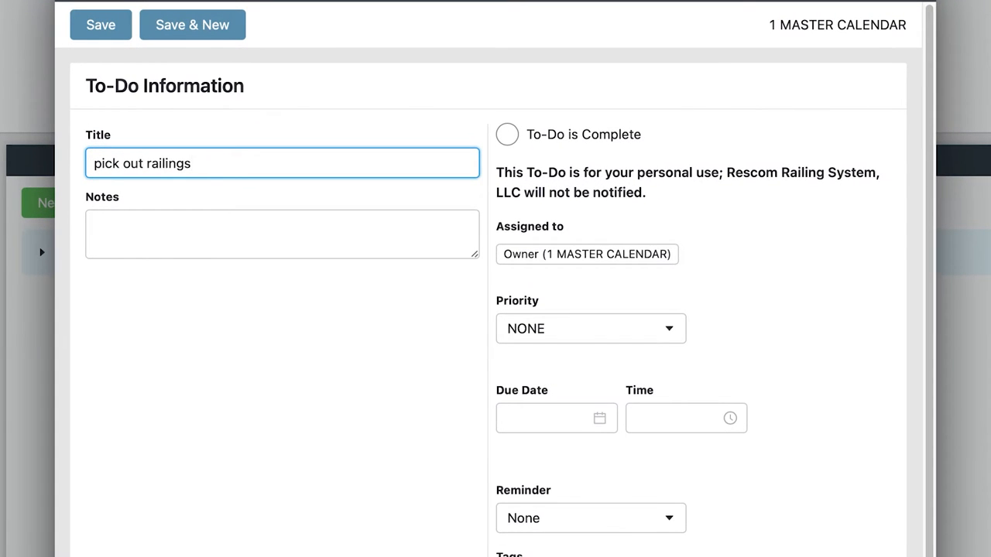
pyautogui.moveTo(542, 297)
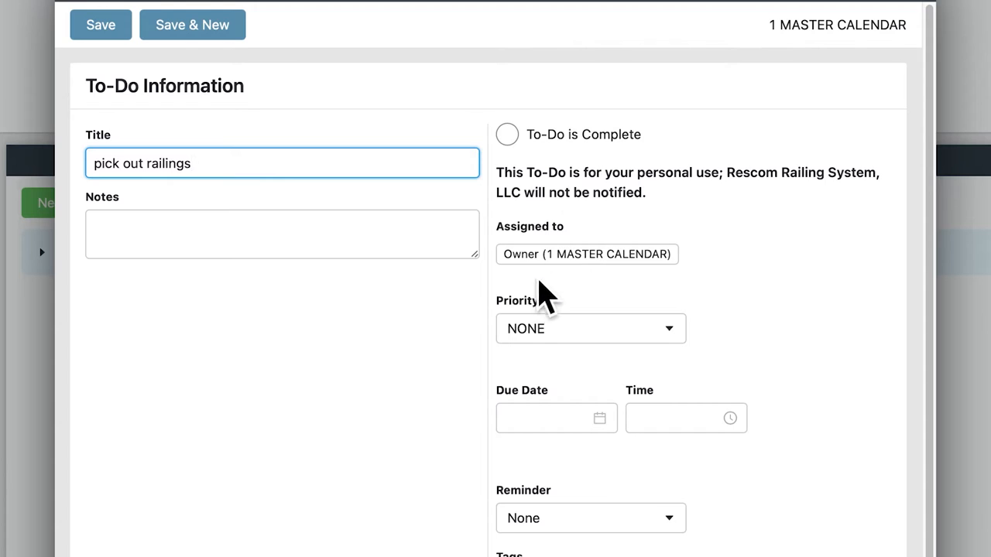
pyautogui.click(590, 328)
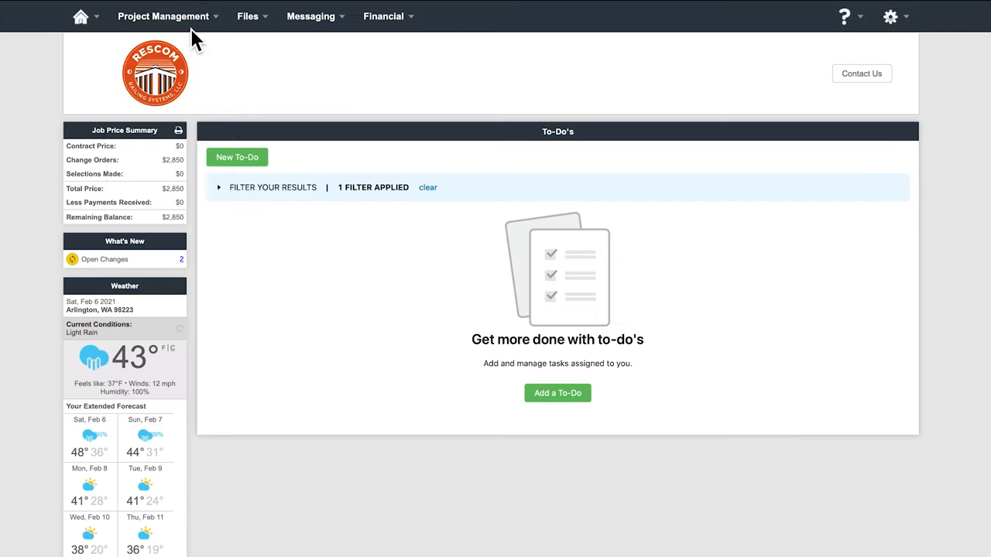
pyautogui.click(164, 16)
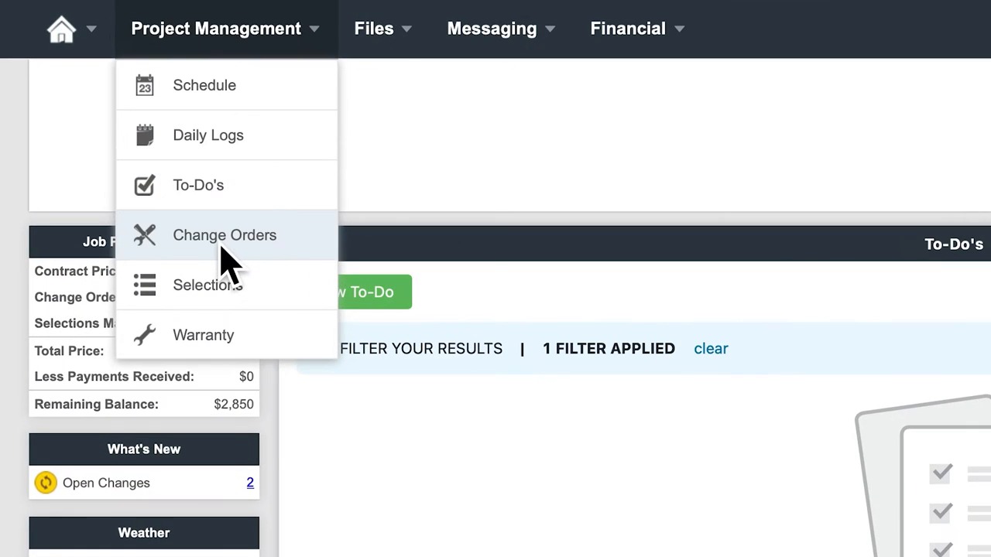
# Start a new change order request from the Change Orders page, then cancel it
pyautogui.click(225, 236)
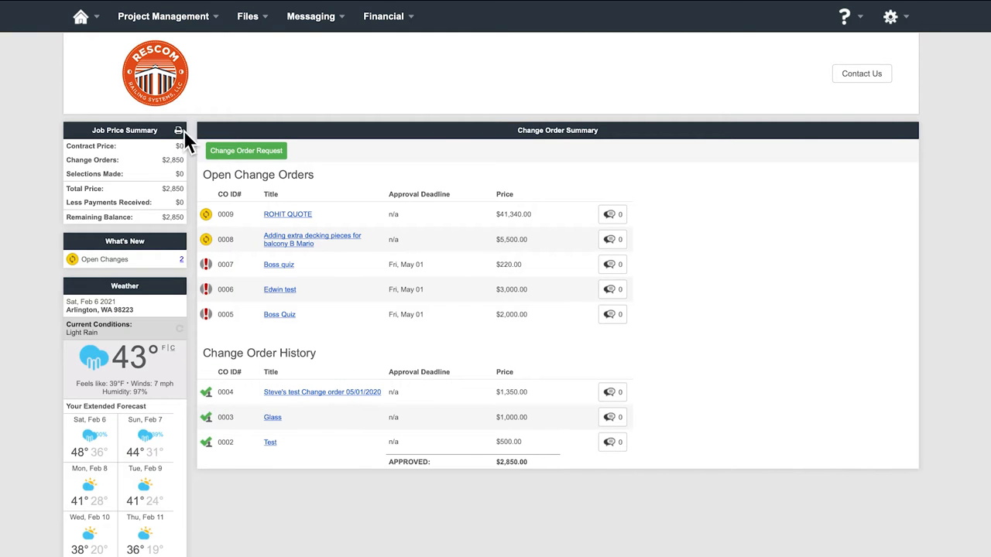
pyautogui.moveTo(300, 229)
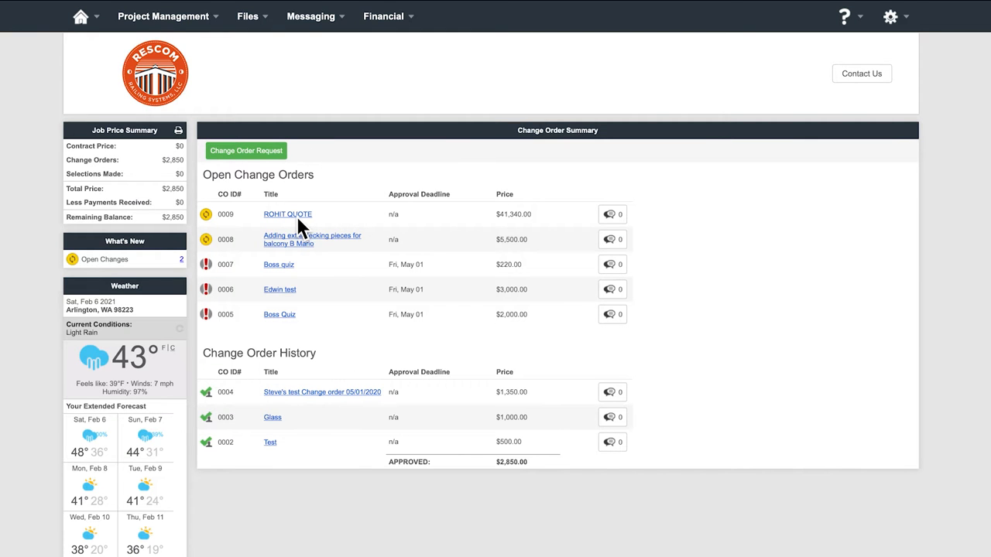
pyautogui.click(246, 150)
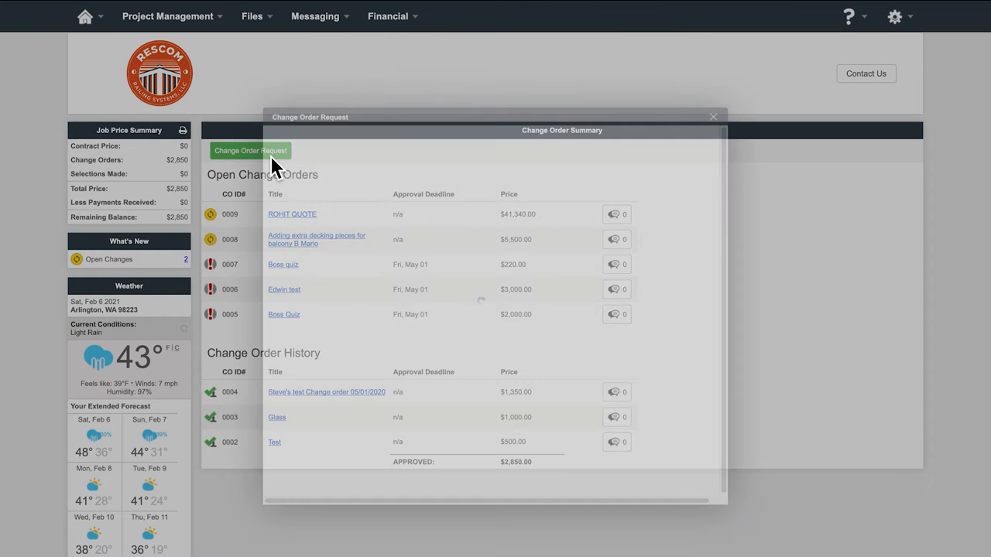
pyautogui.click(251, 150)
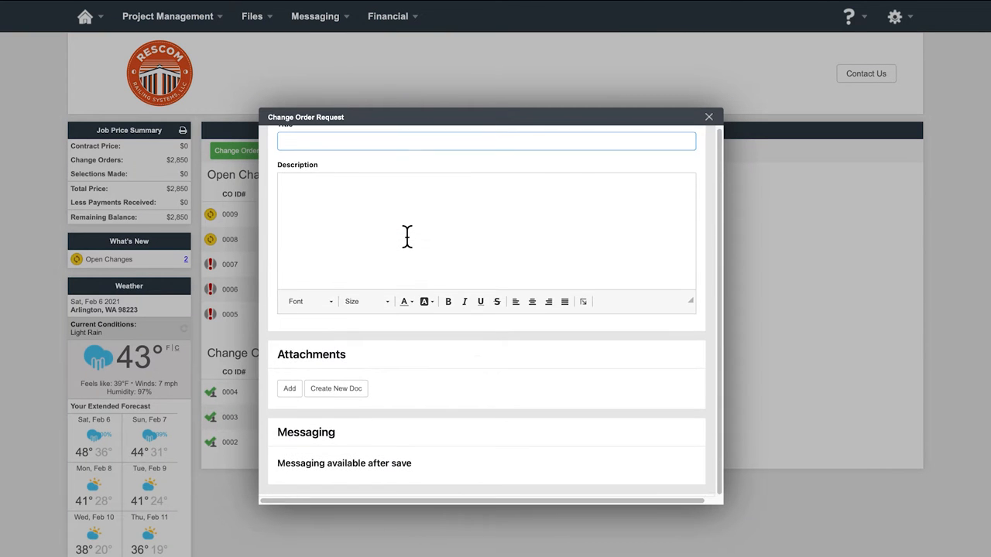
pyautogui.scroll(3)
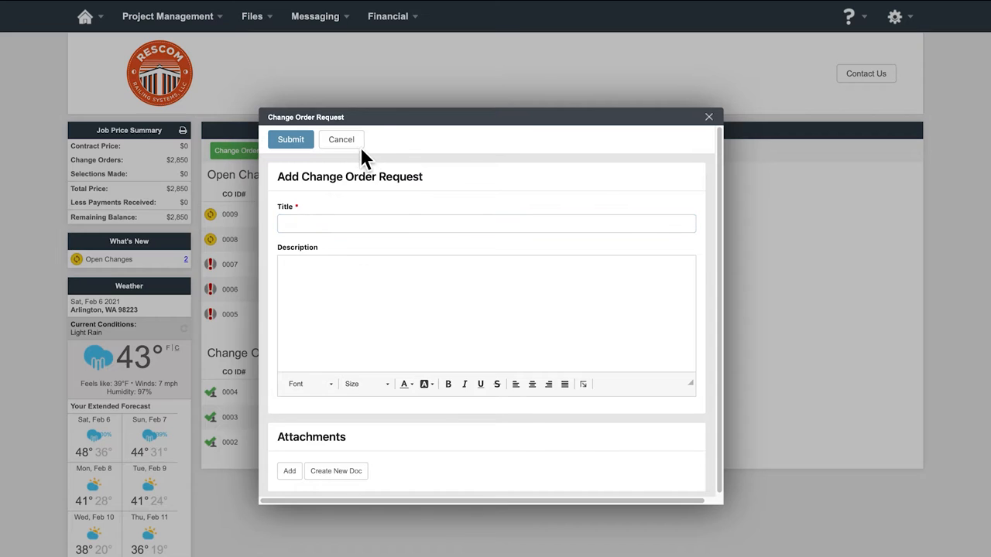
pyautogui.click(340, 139)
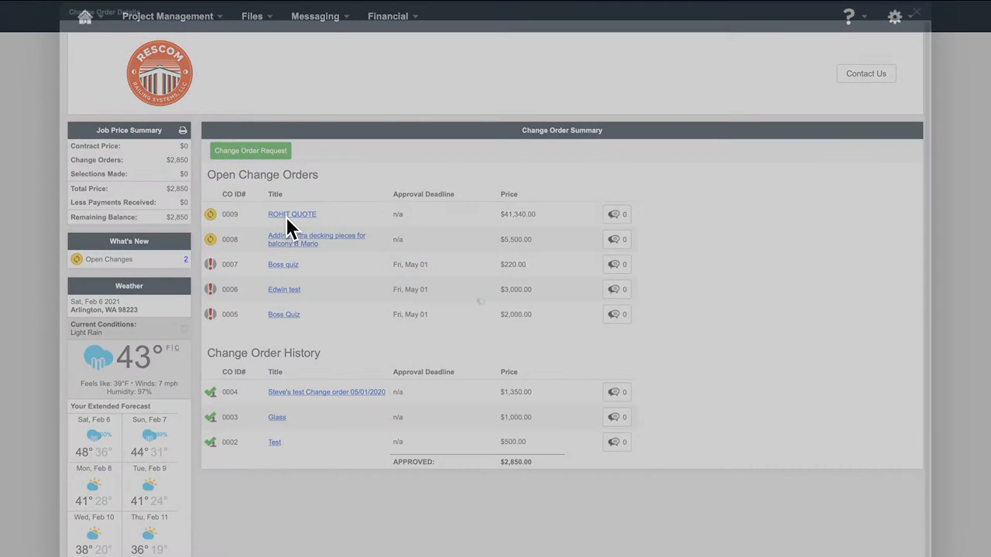
# Review the ROHIT QUOTE $41,340 change order's line items, then go to Selections
pyautogui.click(291, 213)
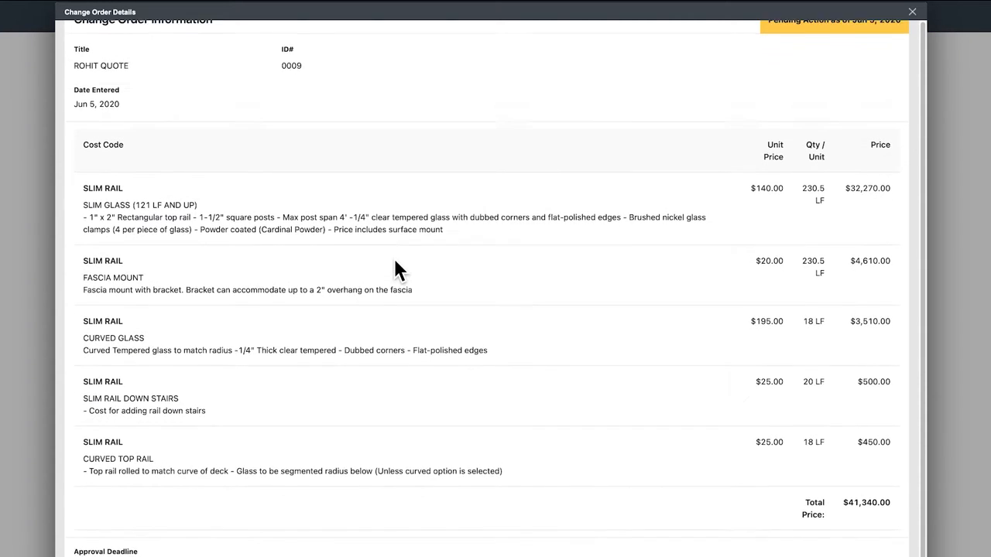
pyautogui.scroll(-3)
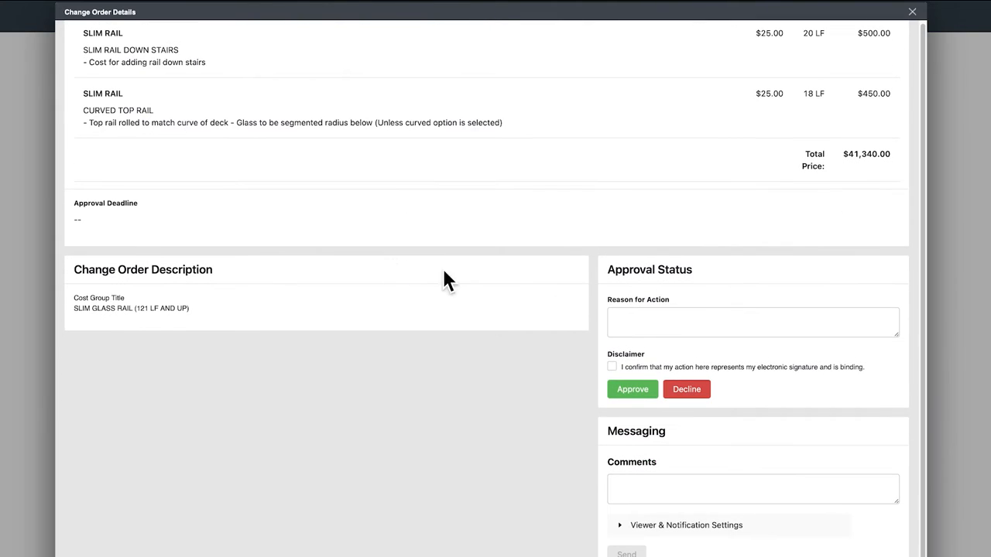
pyautogui.click(611, 367)
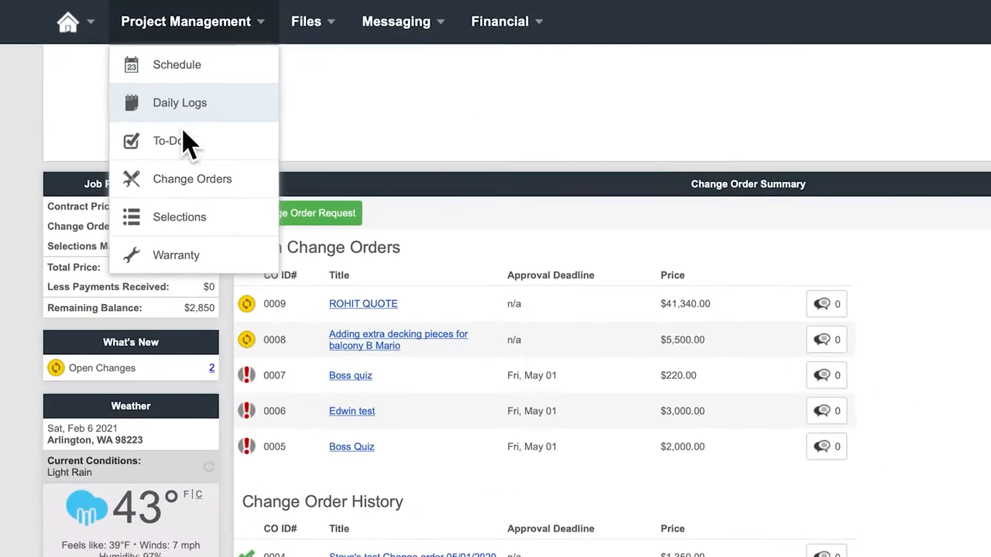
pyautogui.click(179, 217)
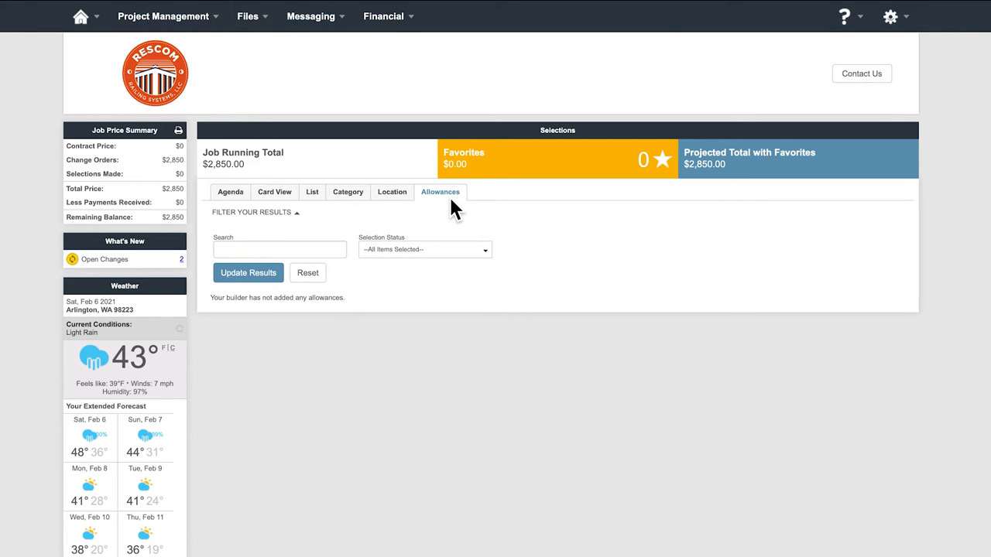
pyautogui.moveTo(443, 204)
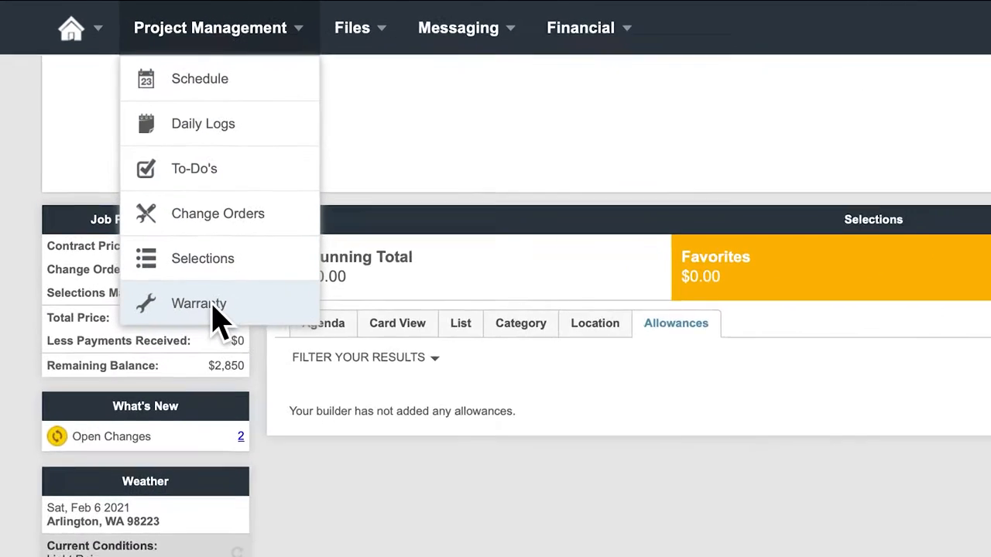
# Move from the empty allowances to the Warranty Requests page
pyautogui.click(198, 301)
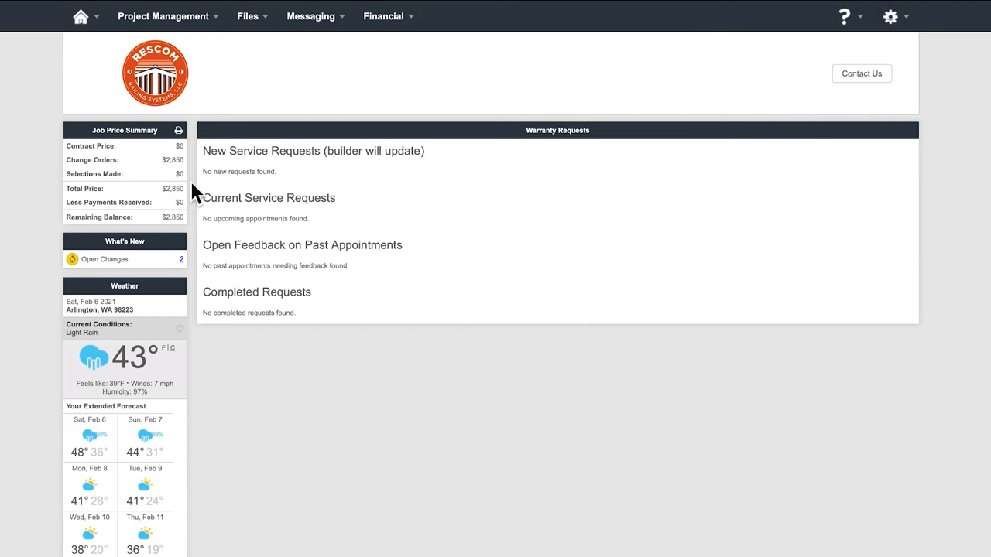
pyautogui.moveTo(418, 178)
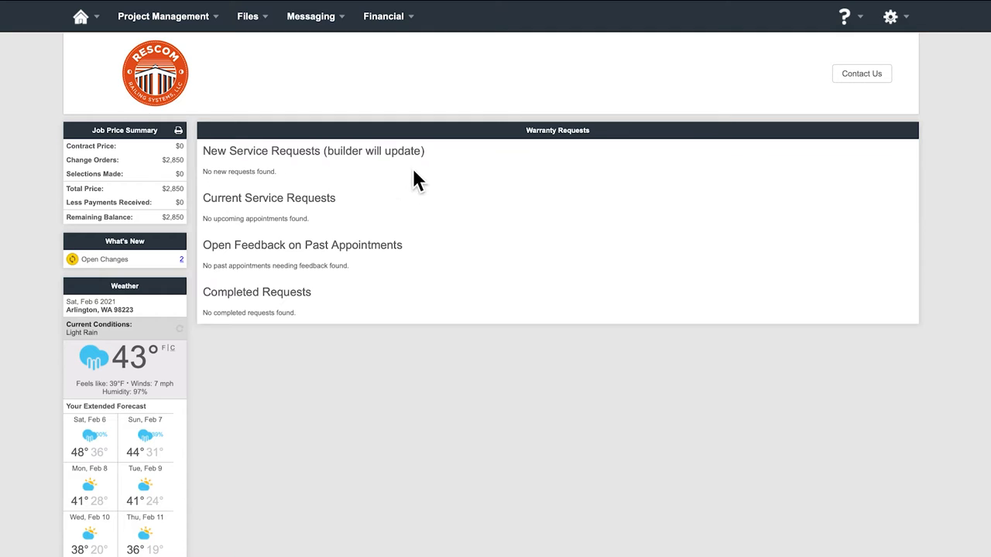
pyautogui.moveTo(374, 217)
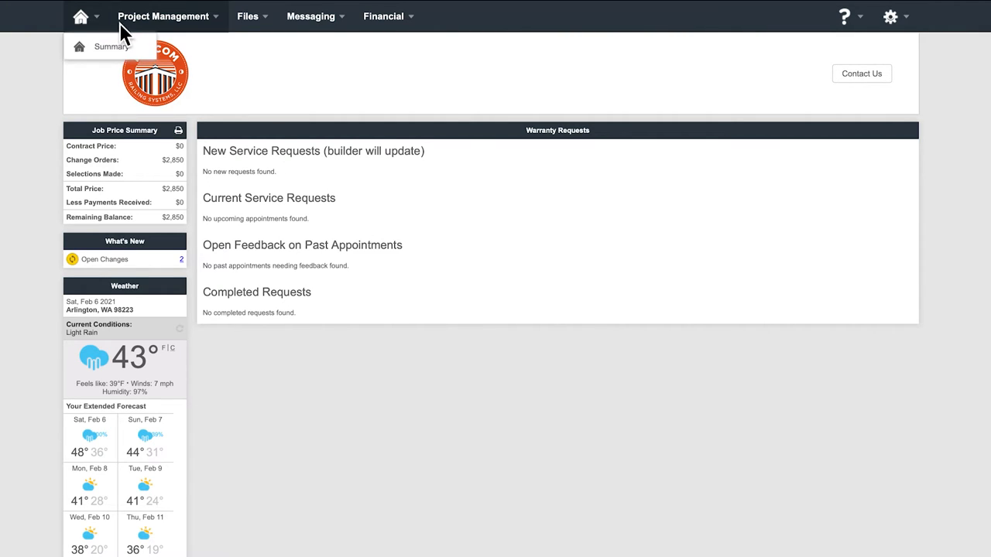
# Browse Documents > CUSTOMER PHOTOS > ASD RAILING and preview the Black Series 200 cable corner post photo
pyautogui.click(315, 23)
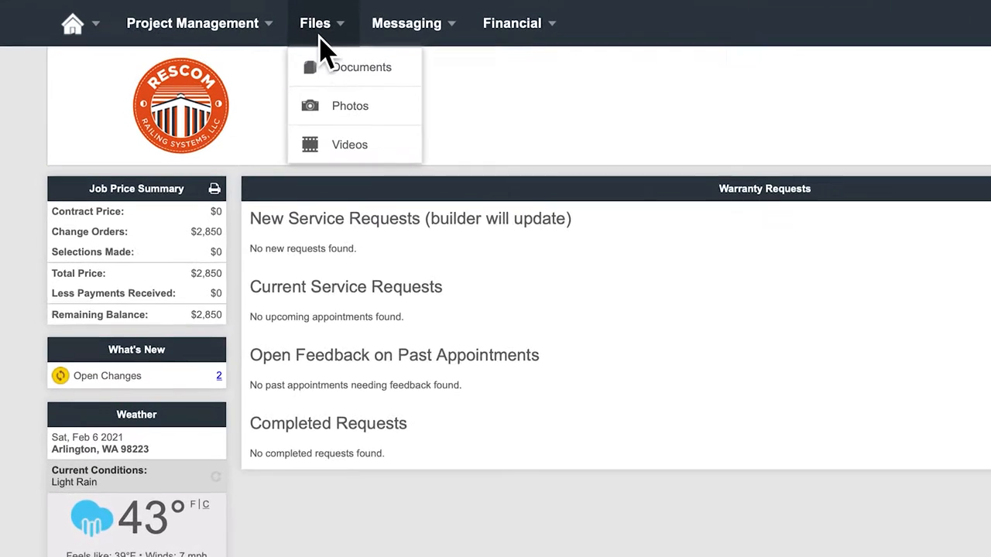
pyautogui.click(360, 67)
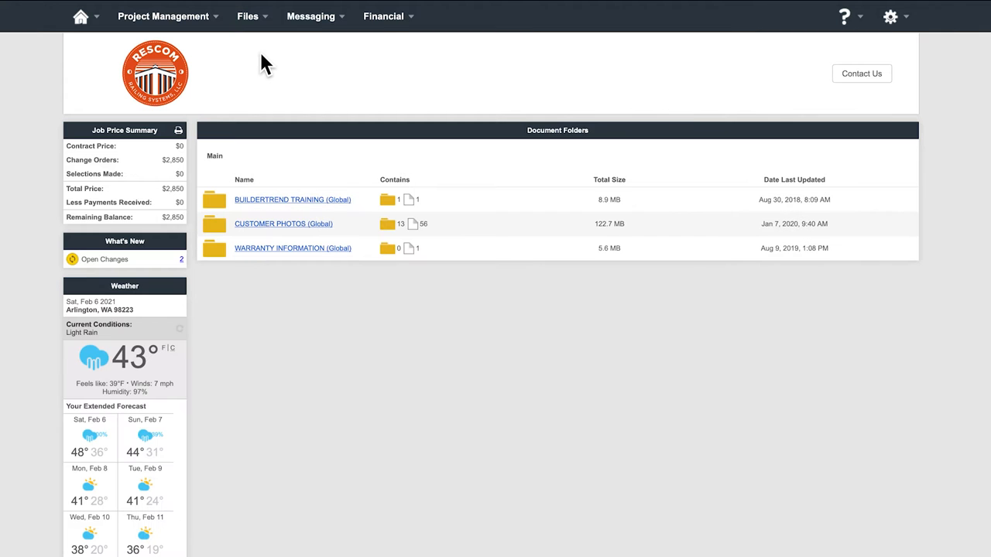
pyautogui.moveTo(261, 246)
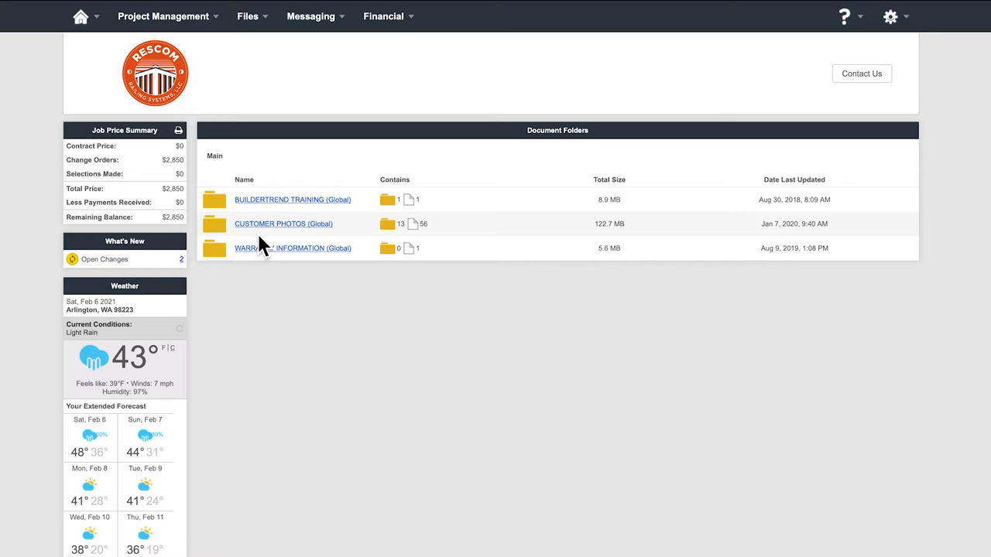
pyautogui.click(283, 223)
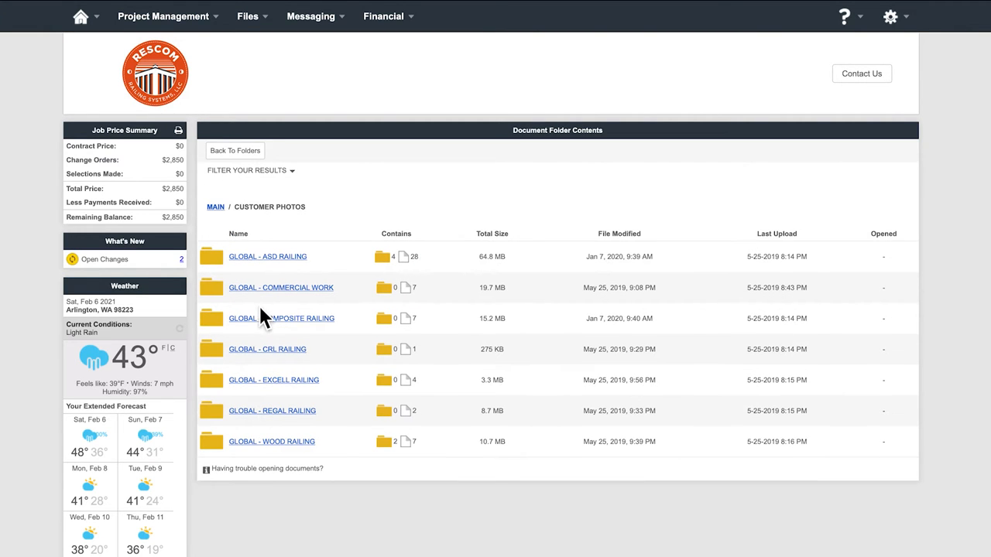
pyautogui.click(266, 256)
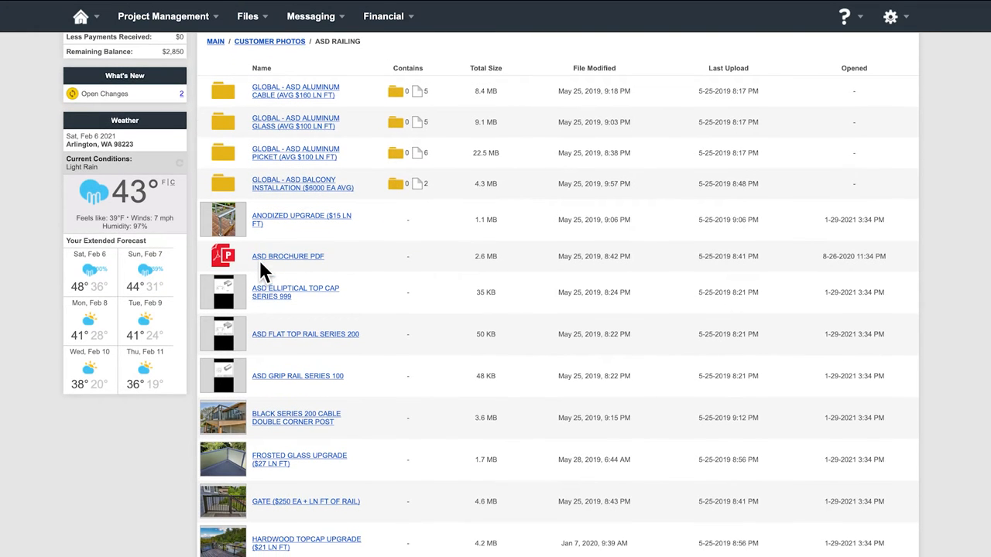
pyautogui.moveTo(279, 421)
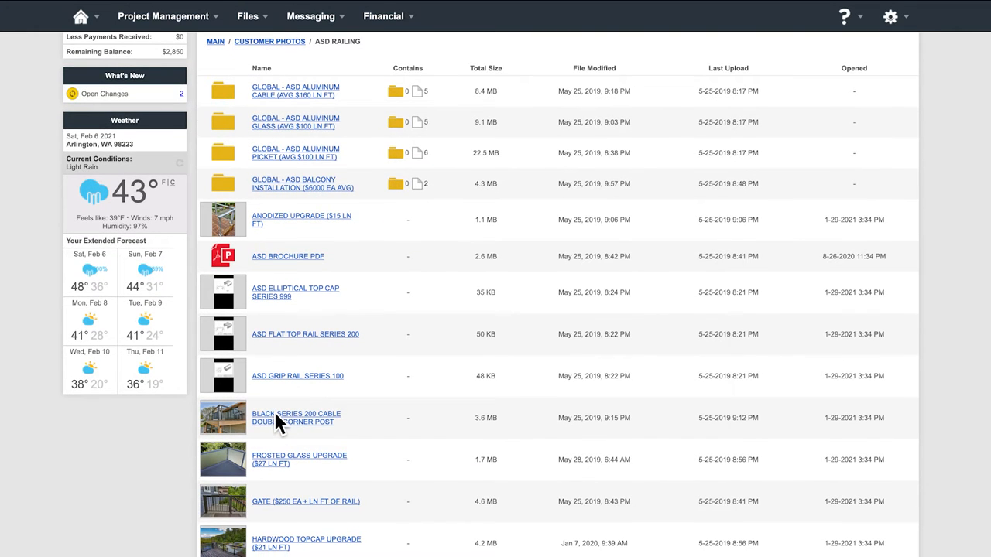
pyautogui.click(222, 418)
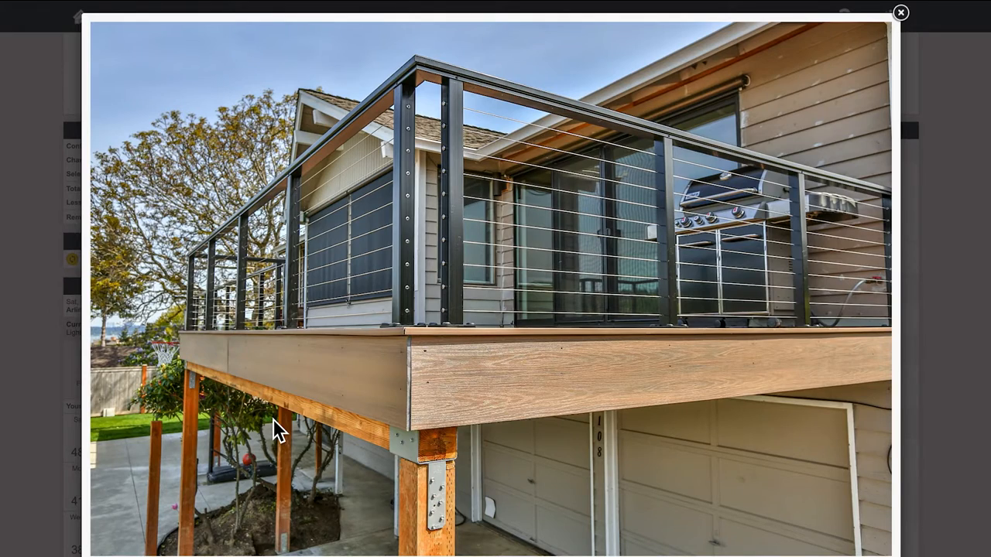
pyautogui.click(901, 13)
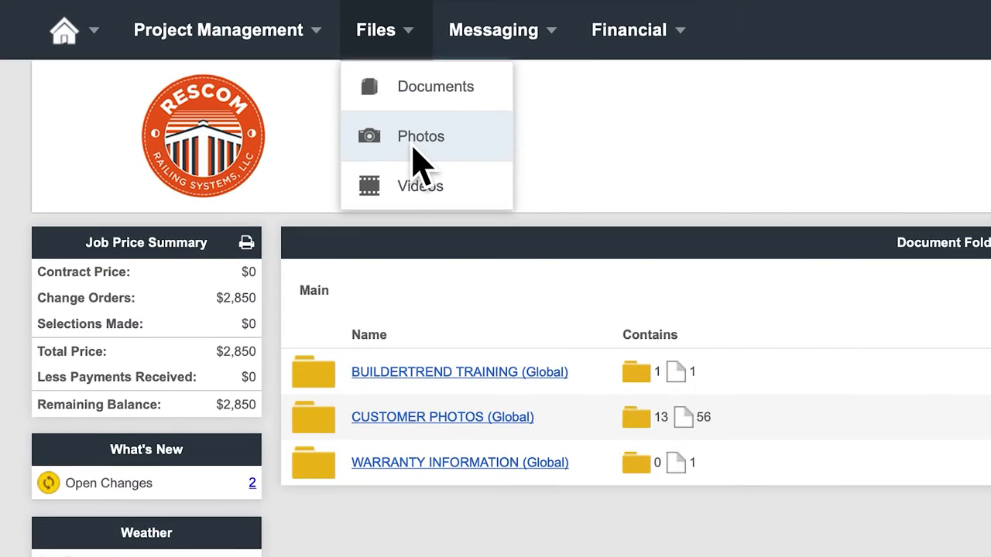
# Reach the upload page for the Owner Added Photos album, which currently holds 0 photos
pyautogui.click(421, 136)
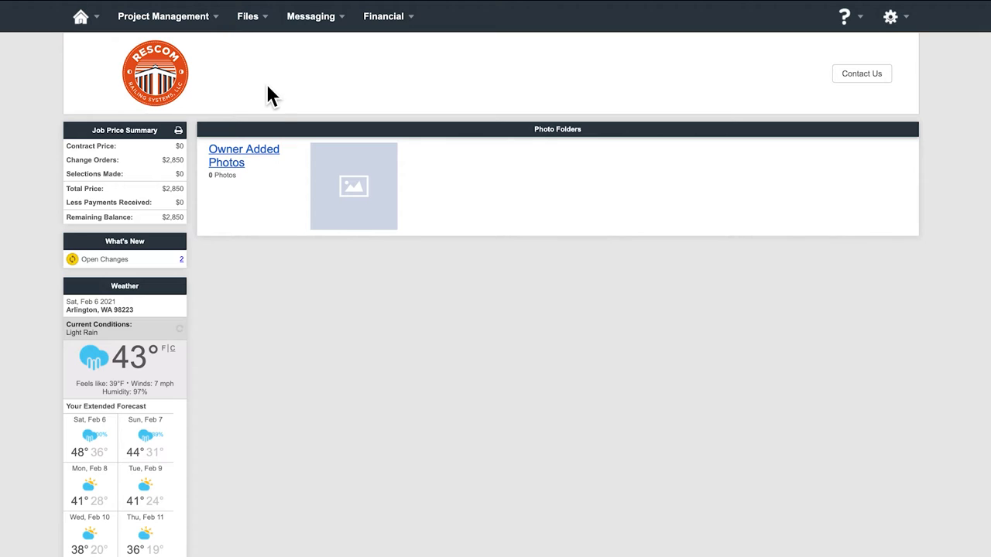
pyautogui.moveTo(353, 173)
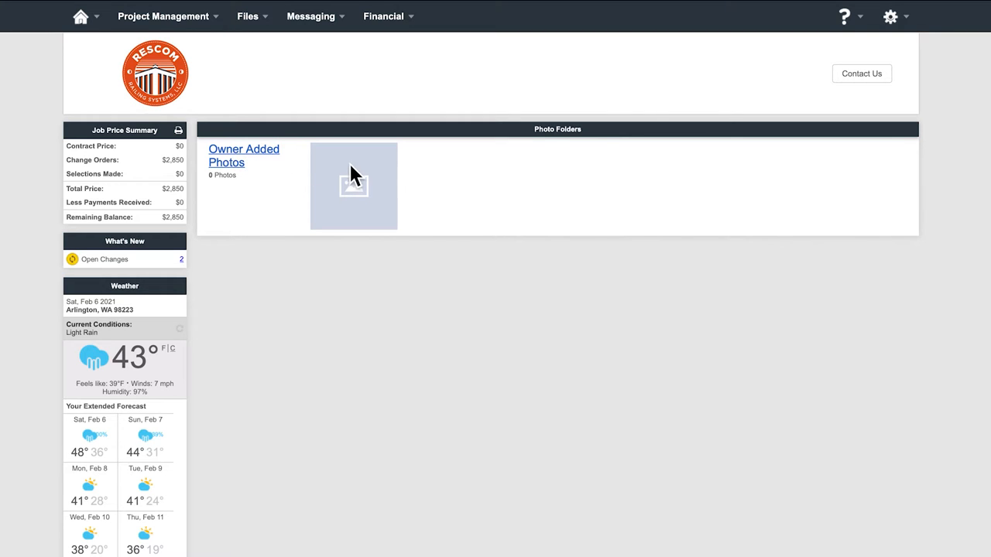
pyautogui.moveTo(235, 170)
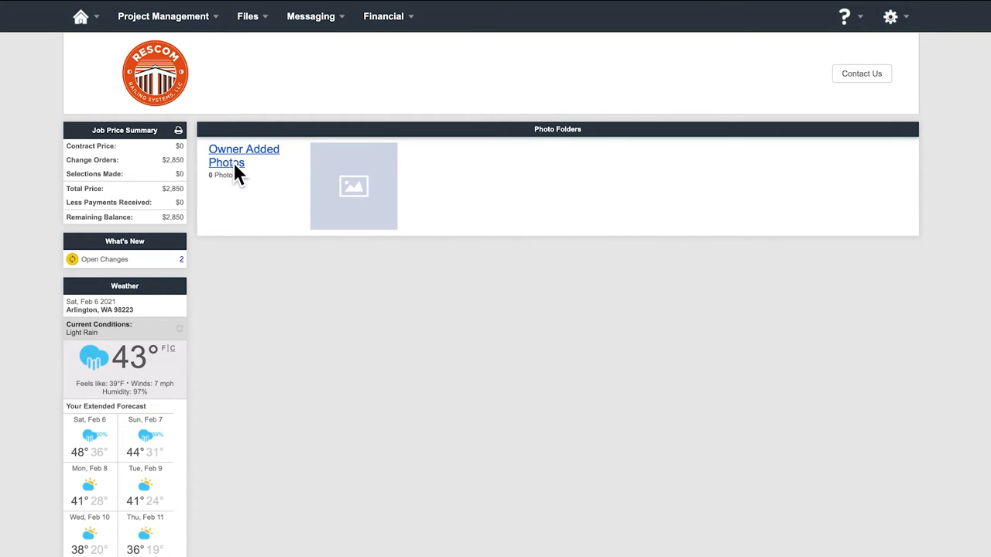
pyautogui.click(243, 155)
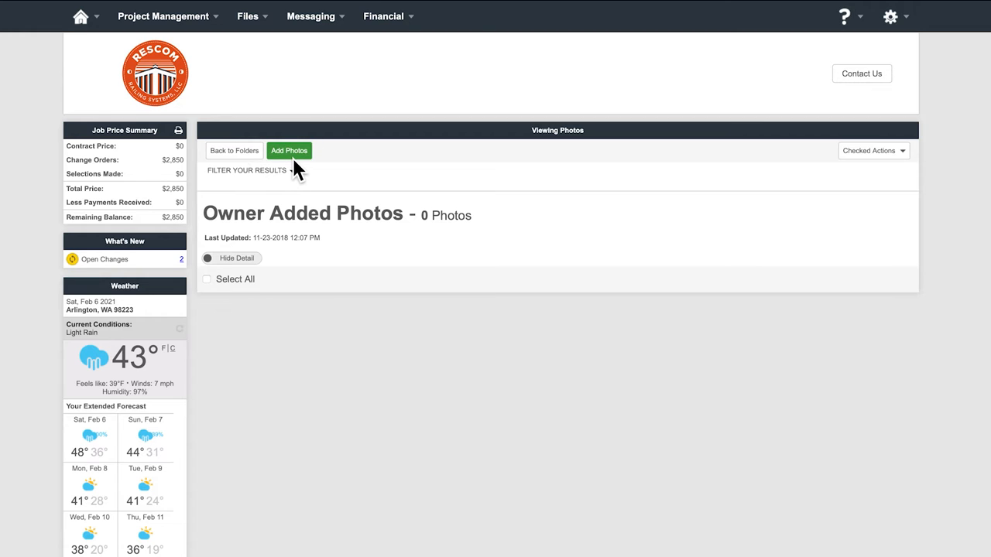
pyautogui.click(288, 150)
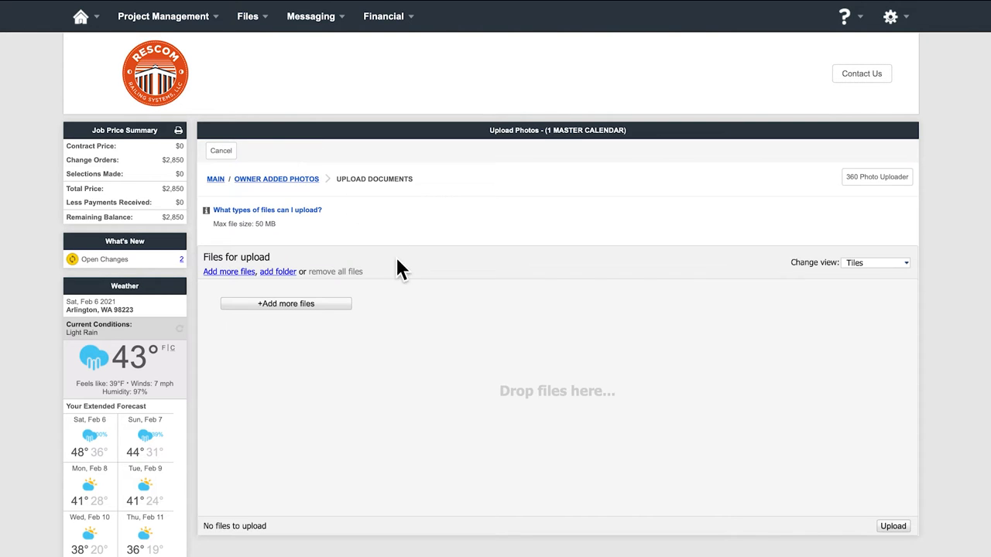
pyautogui.click(285, 302)
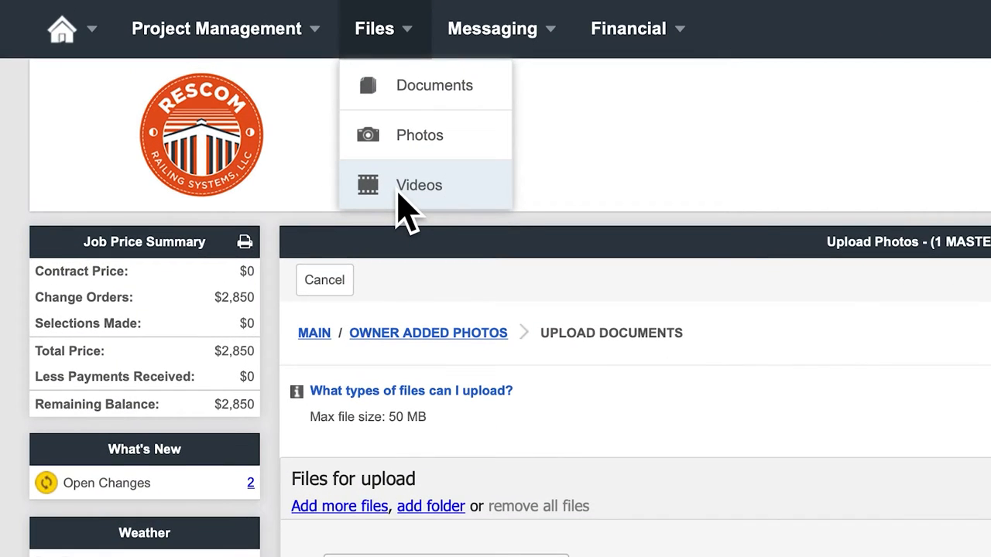
# Play the Welcome video from the WELCOME VIDEO folder, then close the player back to the folder list
pyautogui.click(418, 186)
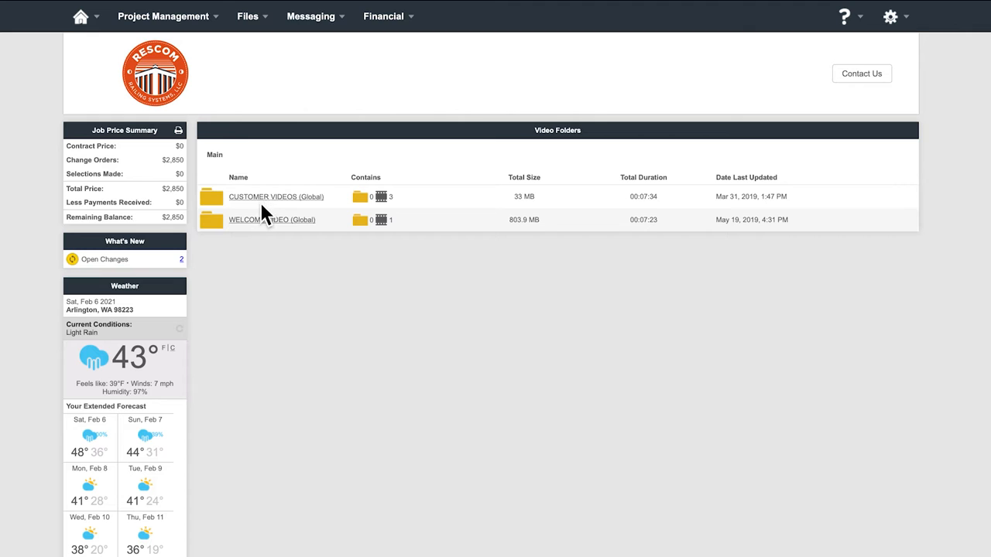
pyautogui.click(270, 220)
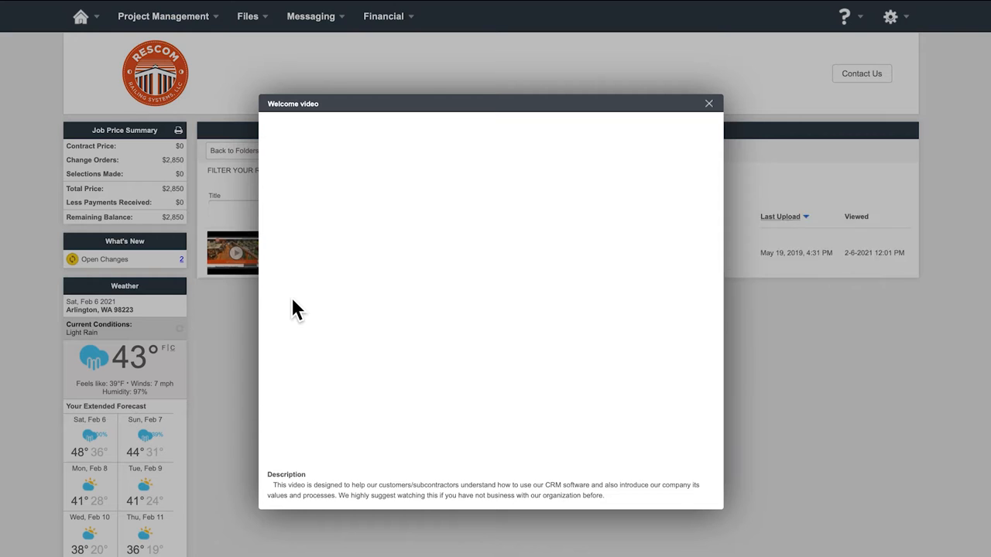
pyautogui.click(490, 287)
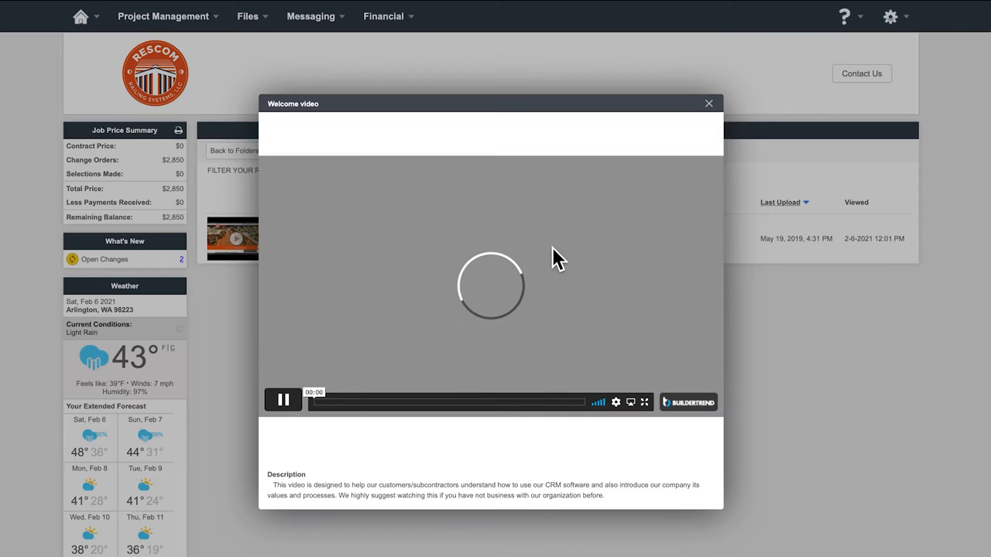
pyautogui.click(708, 102)
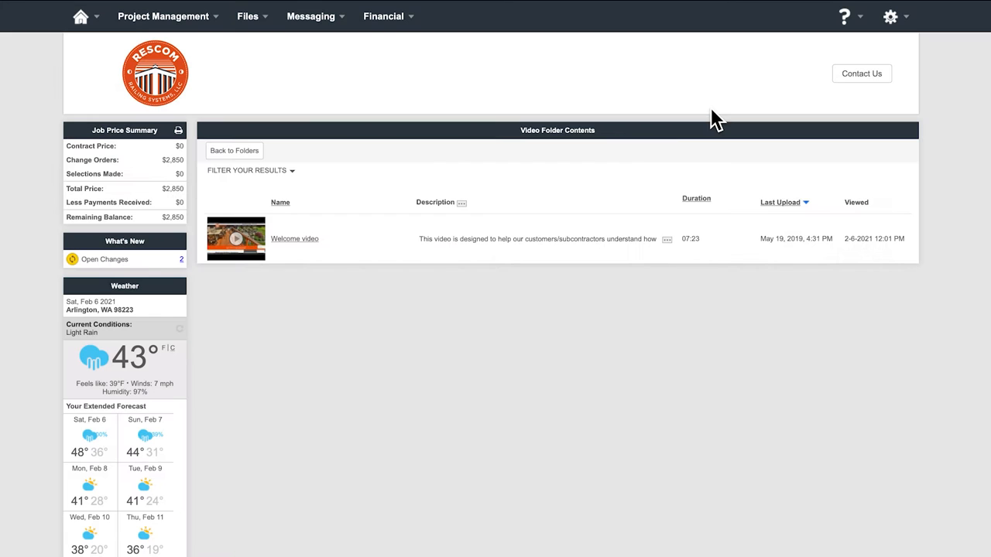
pyautogui.moveTo(286, 63)
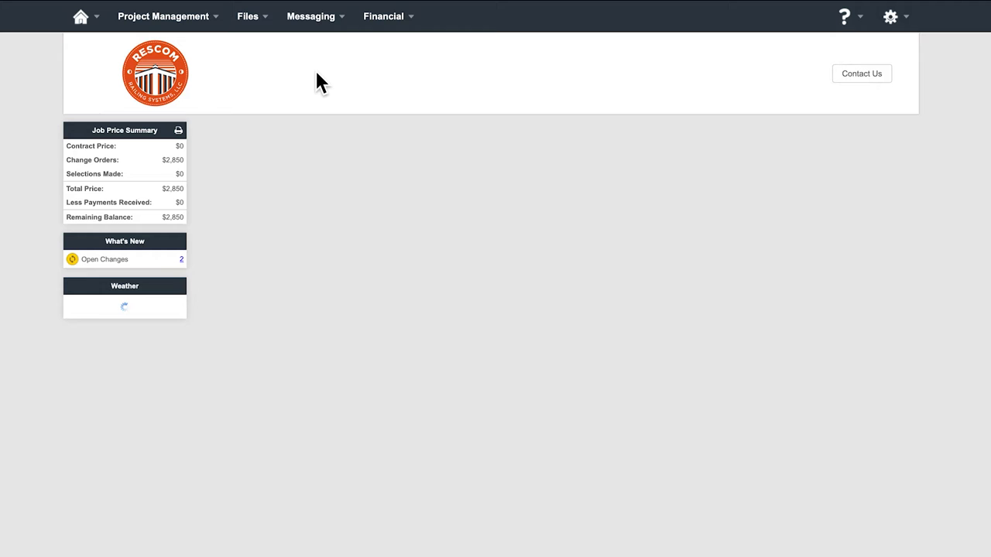
# Start a new message, pick recipients and the Attach Files dialog, then close both back to the empty inbox
pyautogui.click(309, 16)
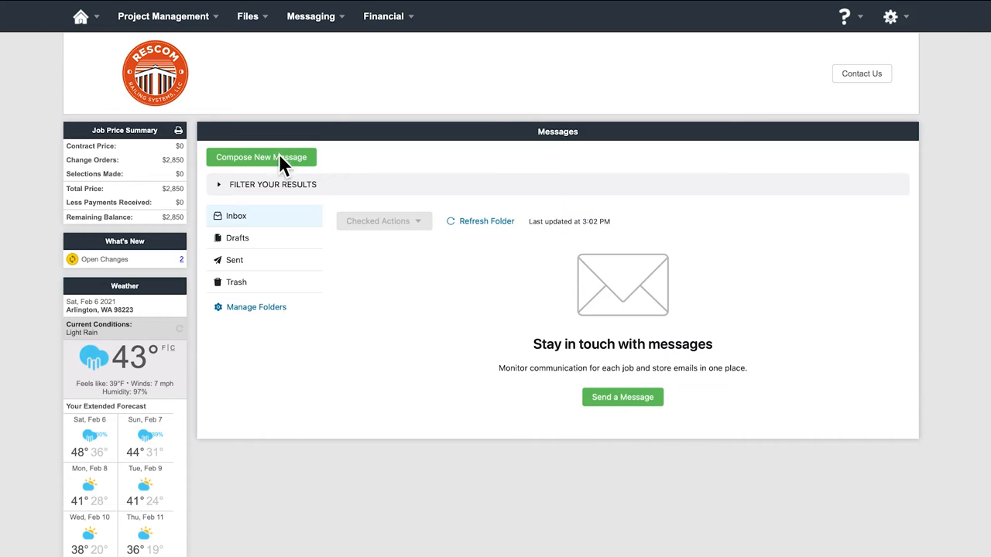
pyautogui.click(261, 158)
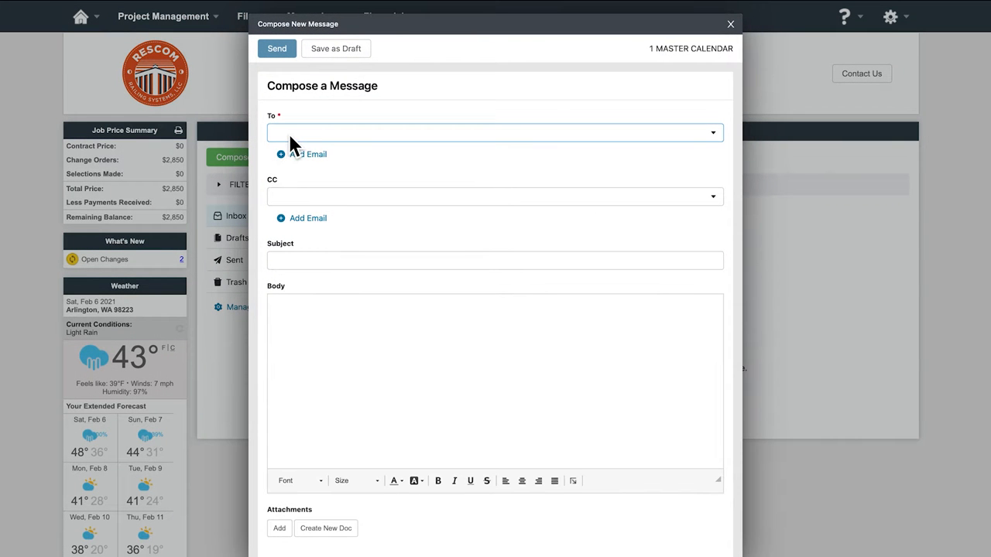
pyautogui.click(494, 132)
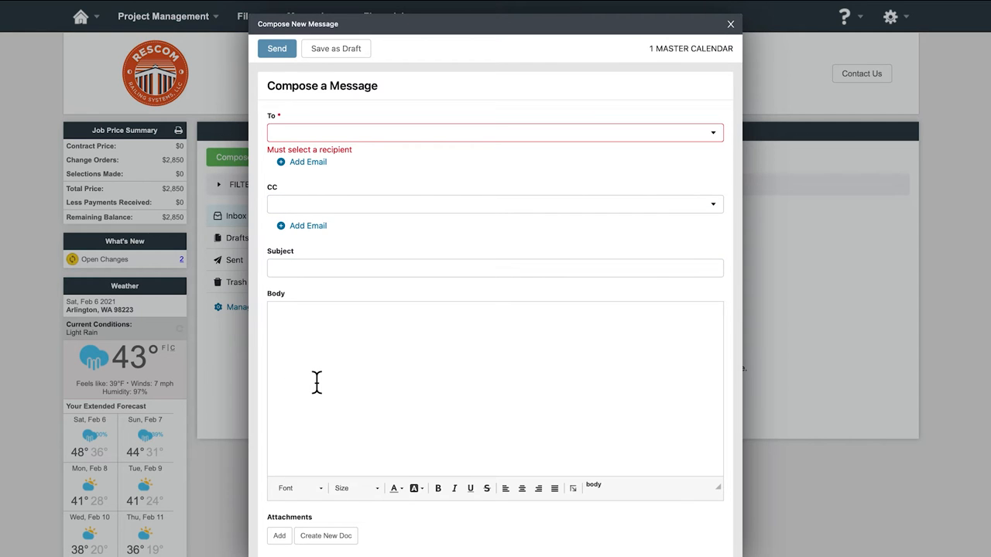
pyautogui.click(279, 535)
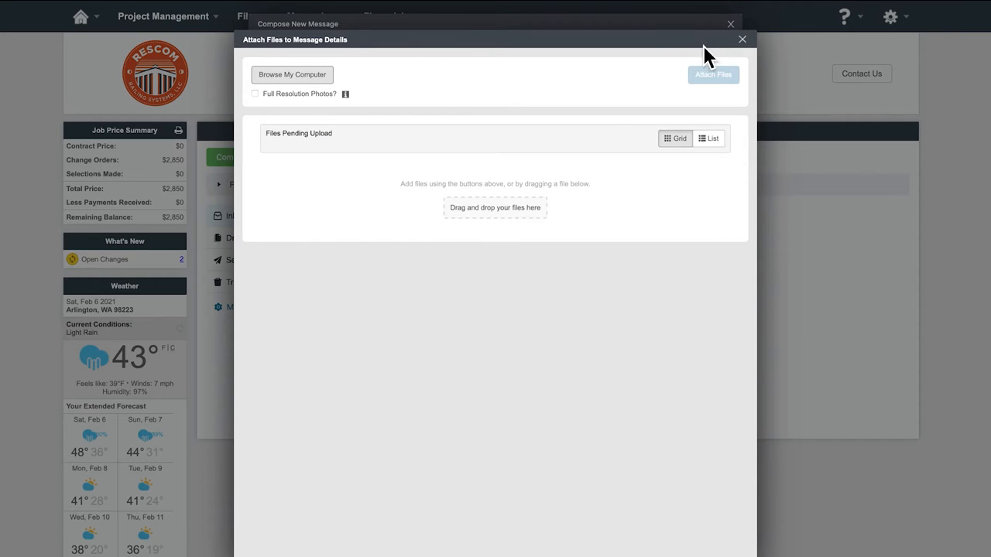
pyautogui.click(309, 15)
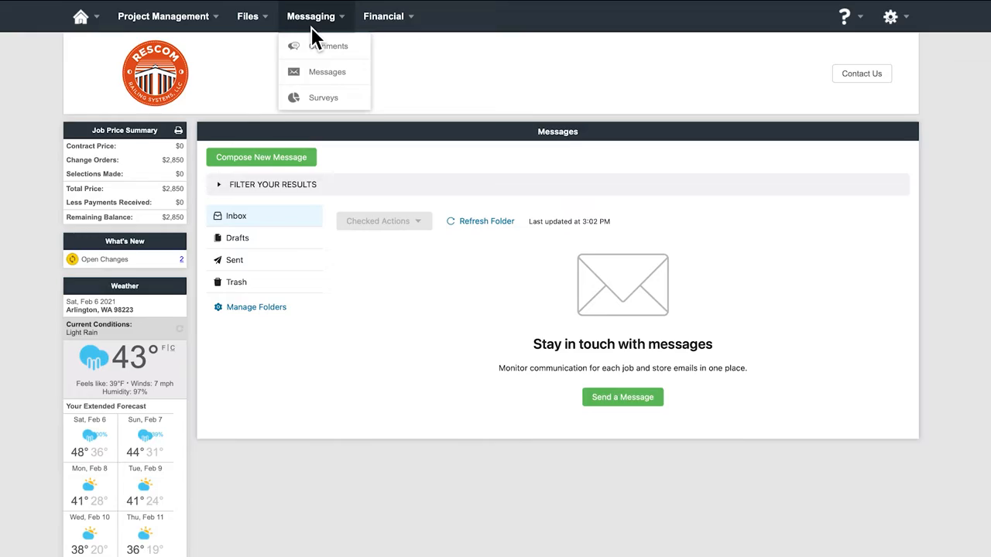
# Show the Survey Summary page reporting no surveys available for the job
pyautogui.click(322, 96)
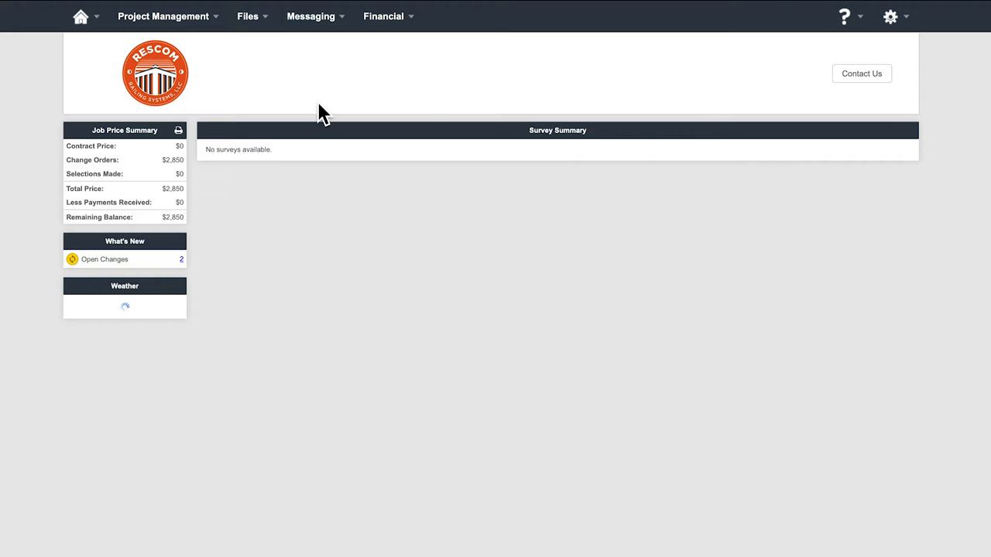
pyautogui.click(384, 15)
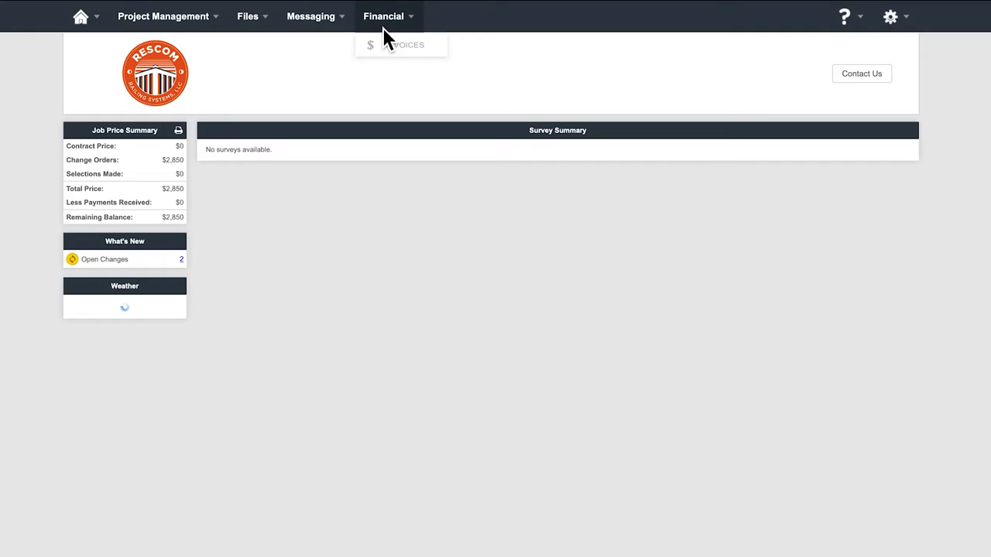
# From the three pending invoices totaling $2,850, review invoice 0002's $500.00 awning charge and balance due
pyautogui.click(399, 43)
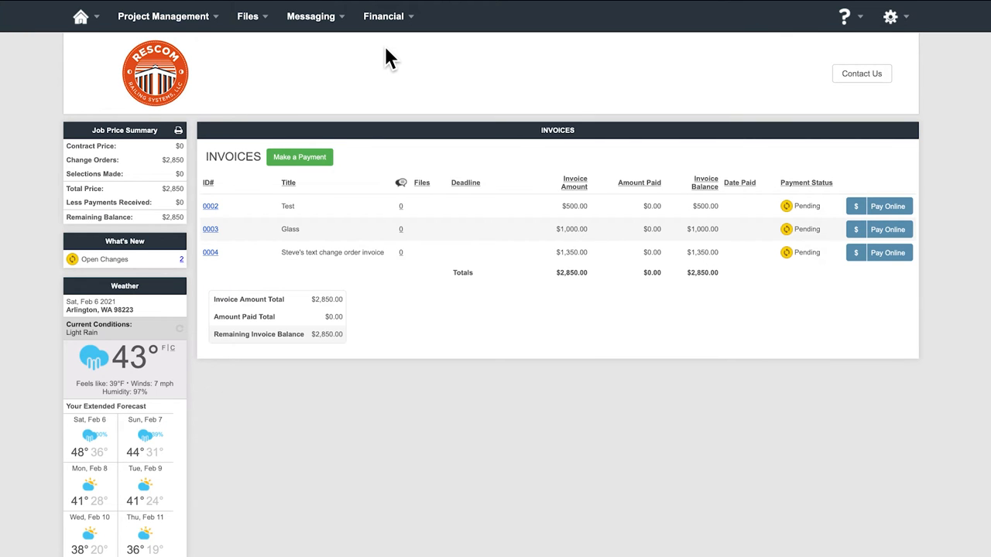
pyautogui.moveTo(215, 220)
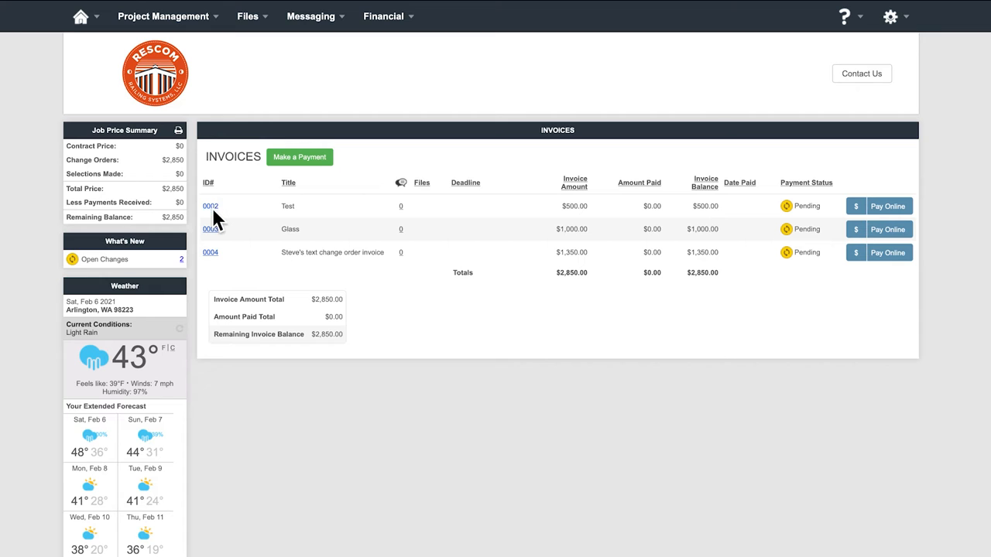
pyautogui.moveTo(215, 236)
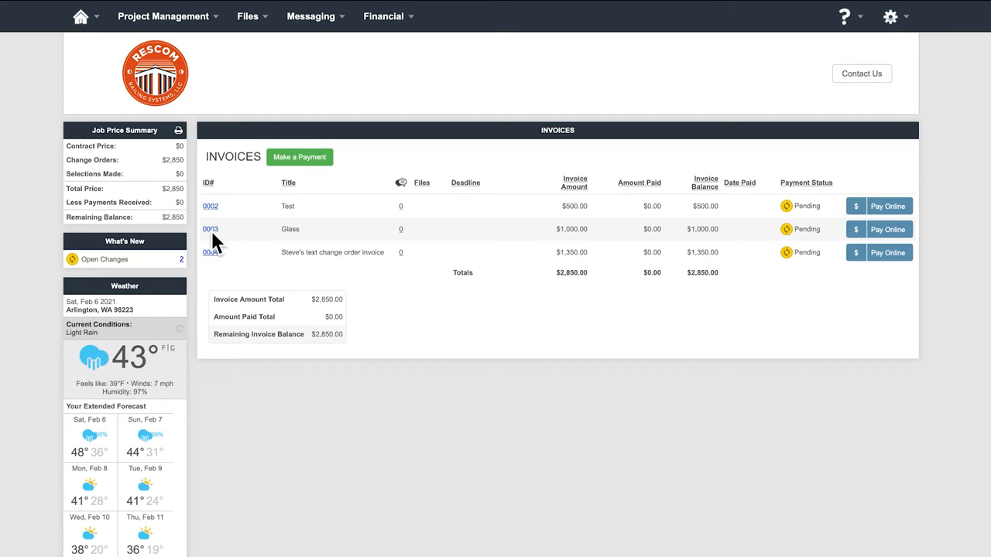
pyautogui.click(211, 206)
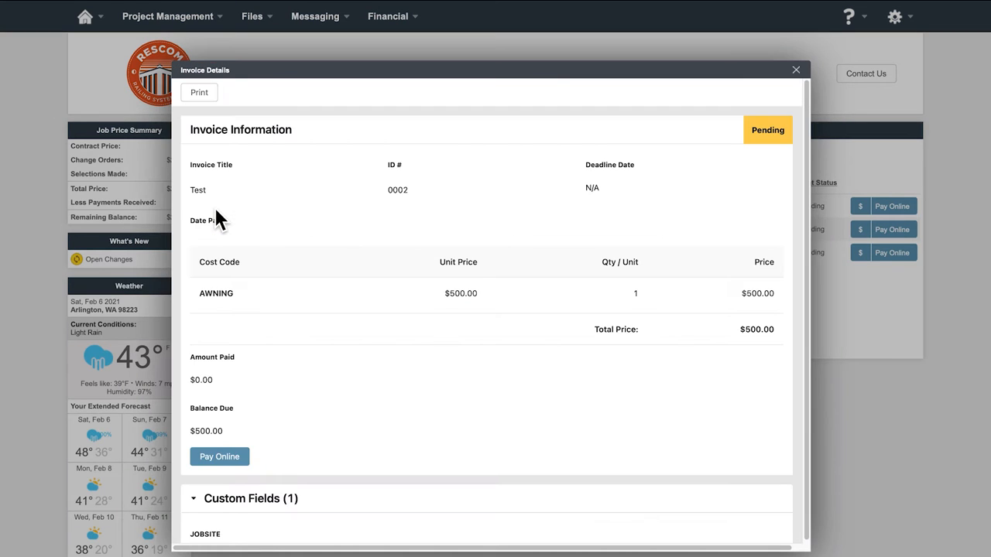
pyautogui.scroll(-3)
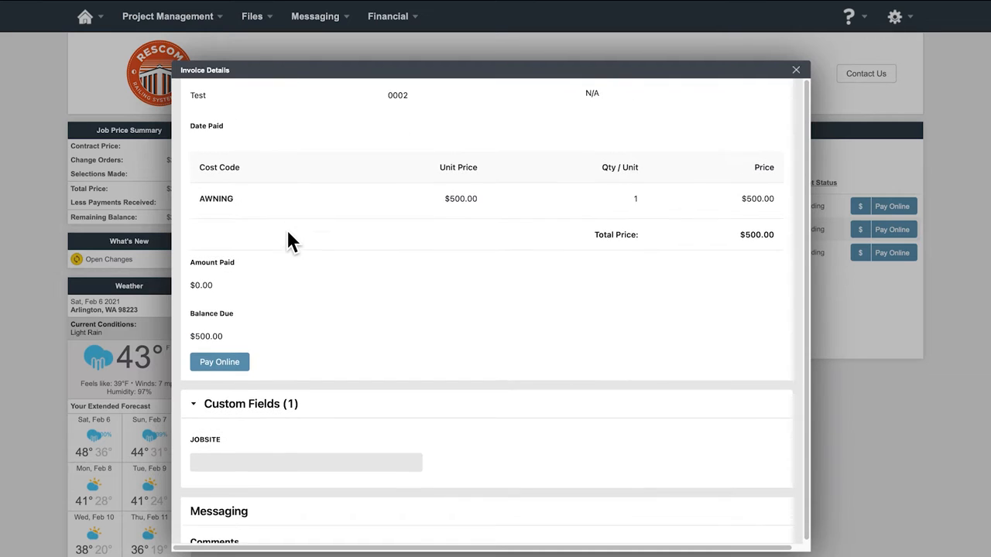
pyautogui.scroll(-3)
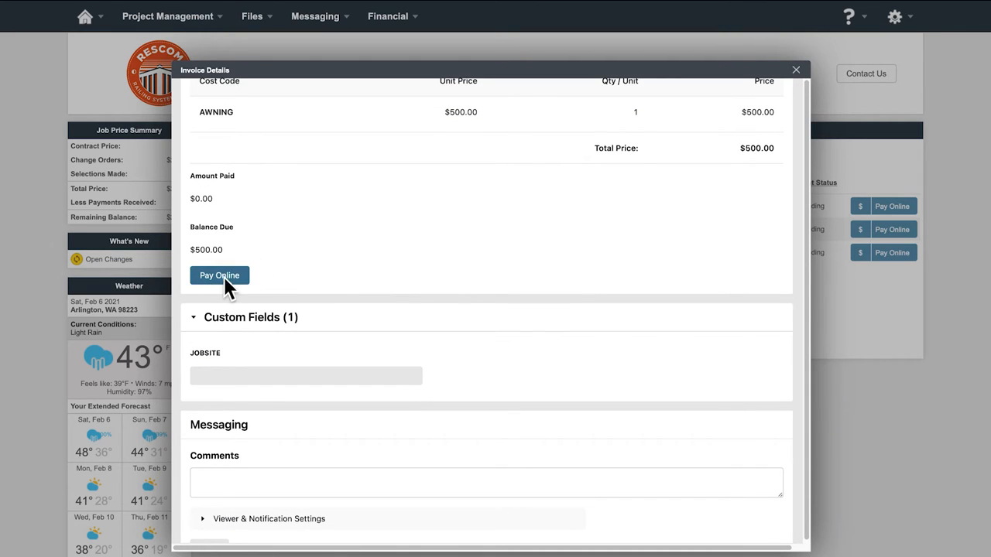
pyautogui.scroll(-3)
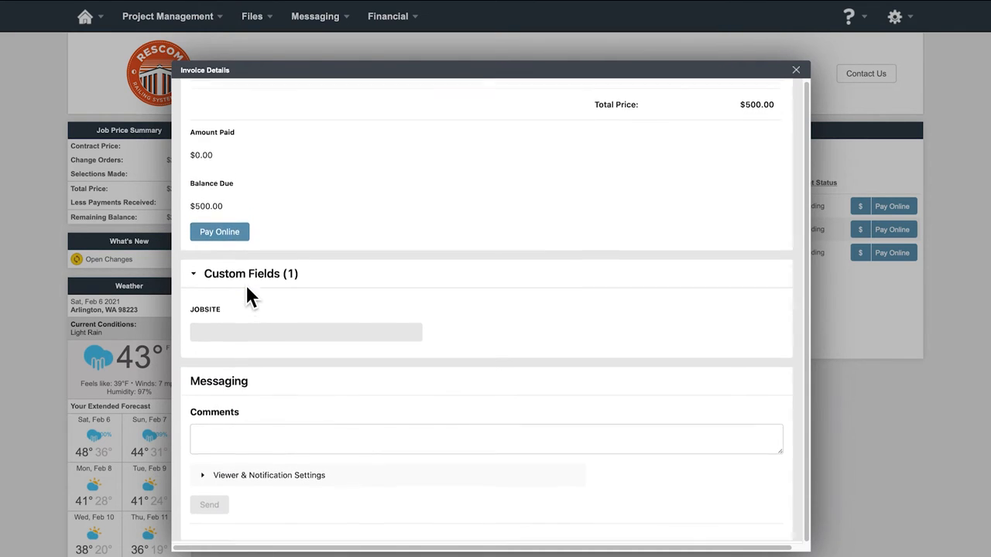
# Draft a $500.00 Pay with Credit Card payment to its confirmation step, then close without continuing
pyautogui.click(220, 232)
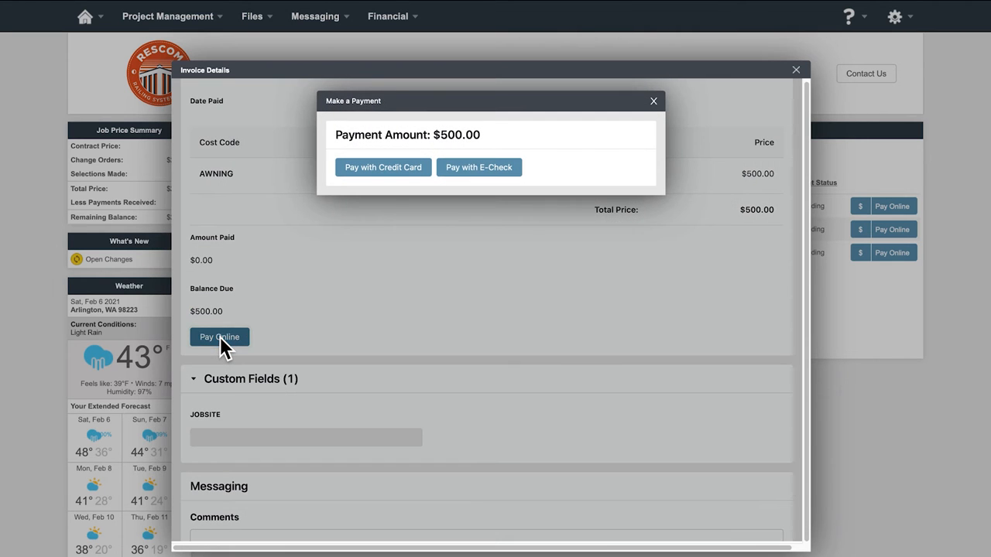
pyautogui.moveTo(442, 192)
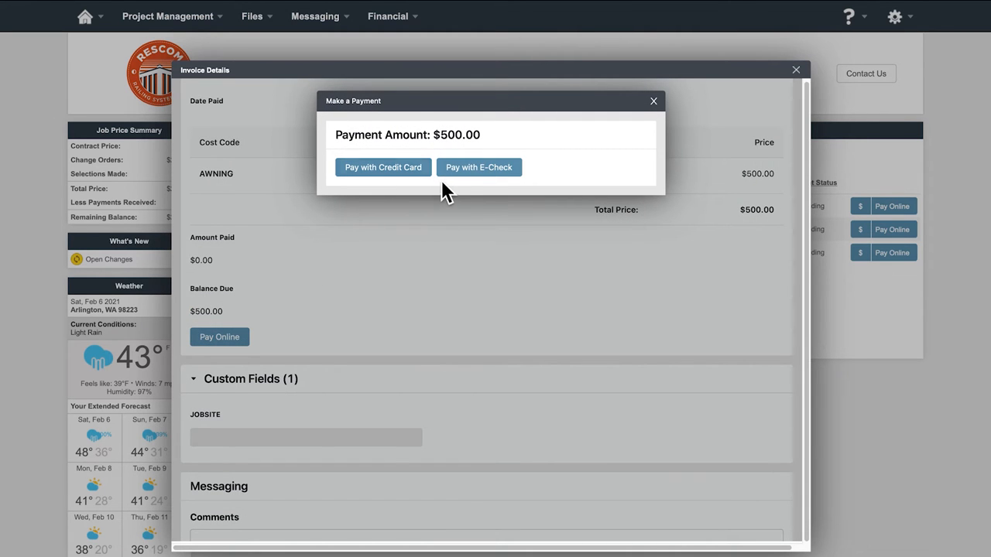
pyautogui.click(382, 168)
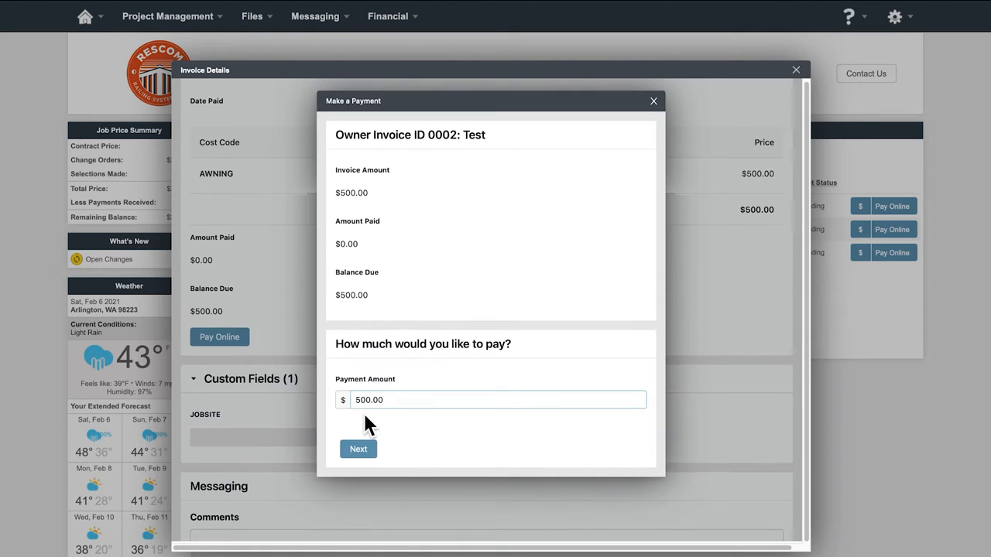
pyautogui.click(358, 449)
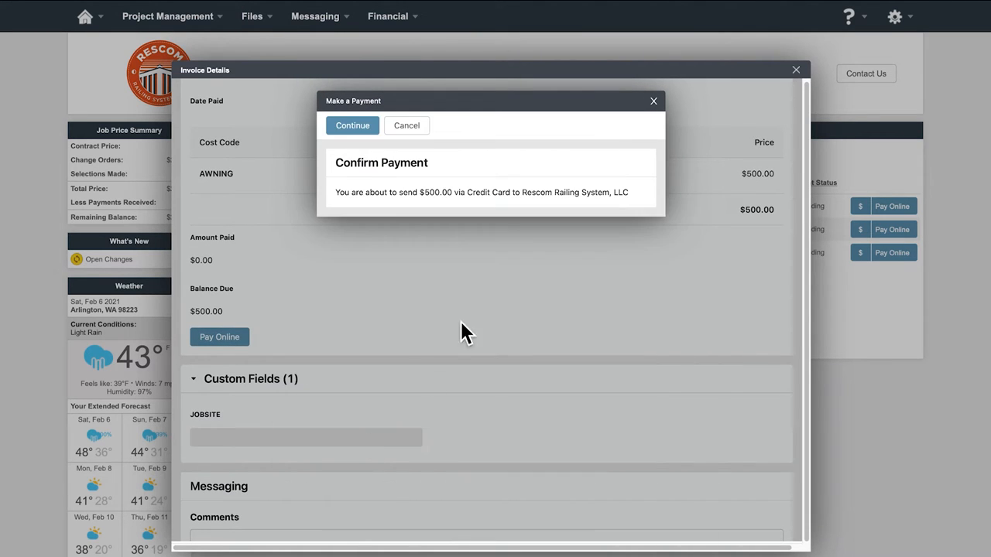
pyautogui.moveTo(399, 149)
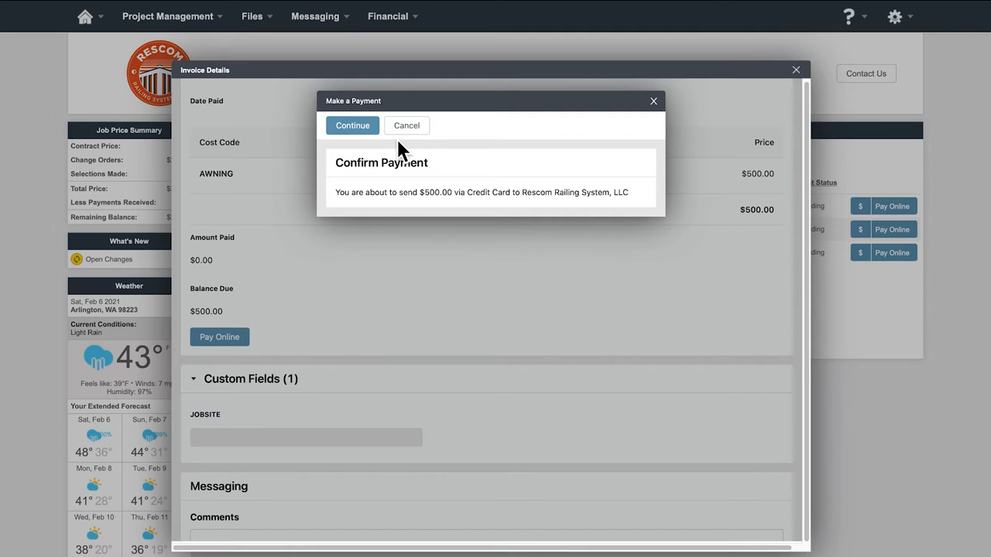
pyautogui.moveTo(636, 122)
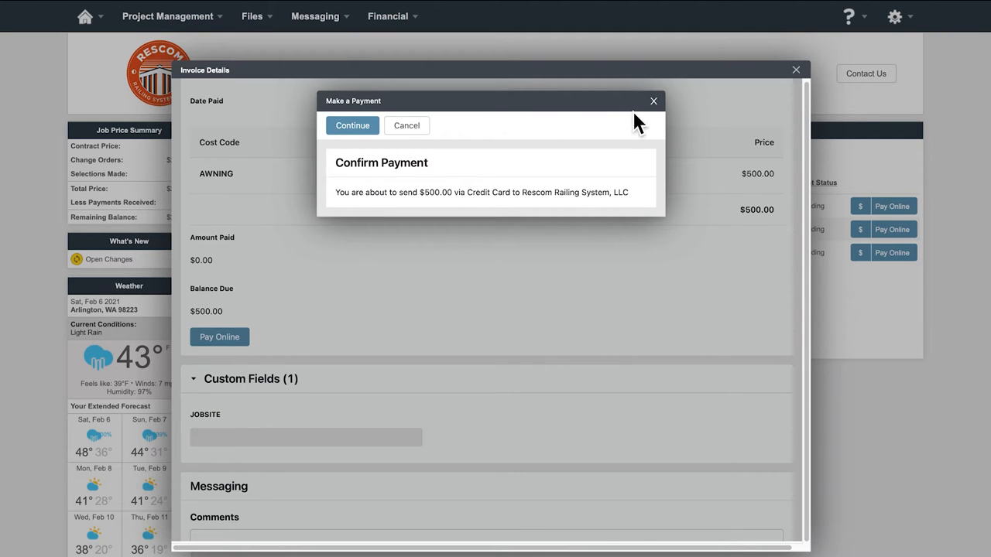
pyautogui.click(405, 125)
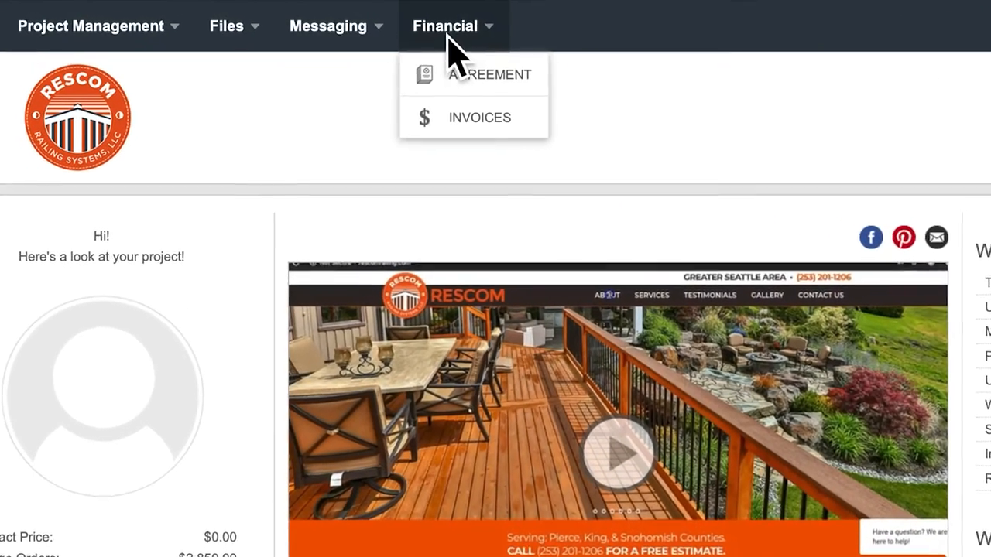
# Review the $18,652 estimate agreement, tick the binding-signature disclaimer and approve it with the drawn signature
pyautogui.click(489, 75)
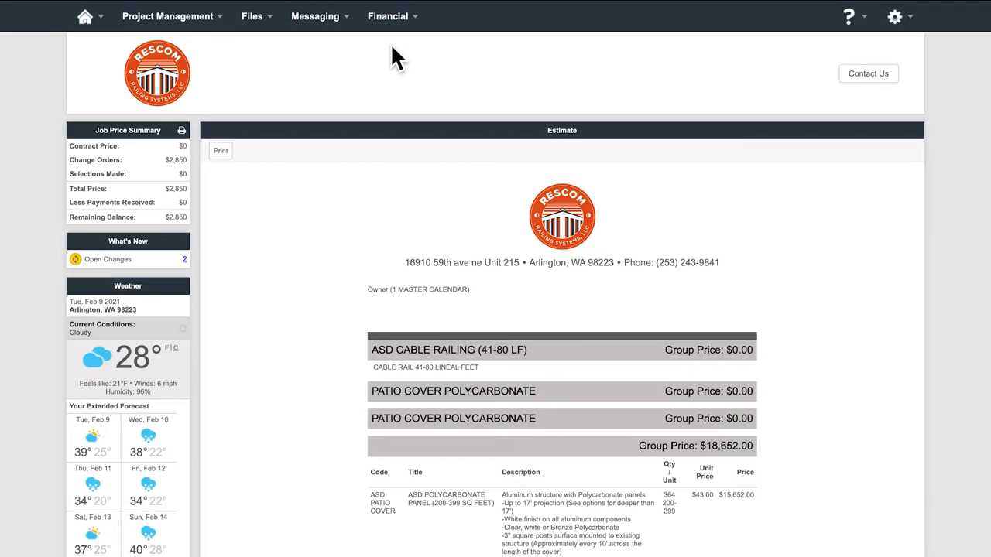
pyautogui.scroll(-3)
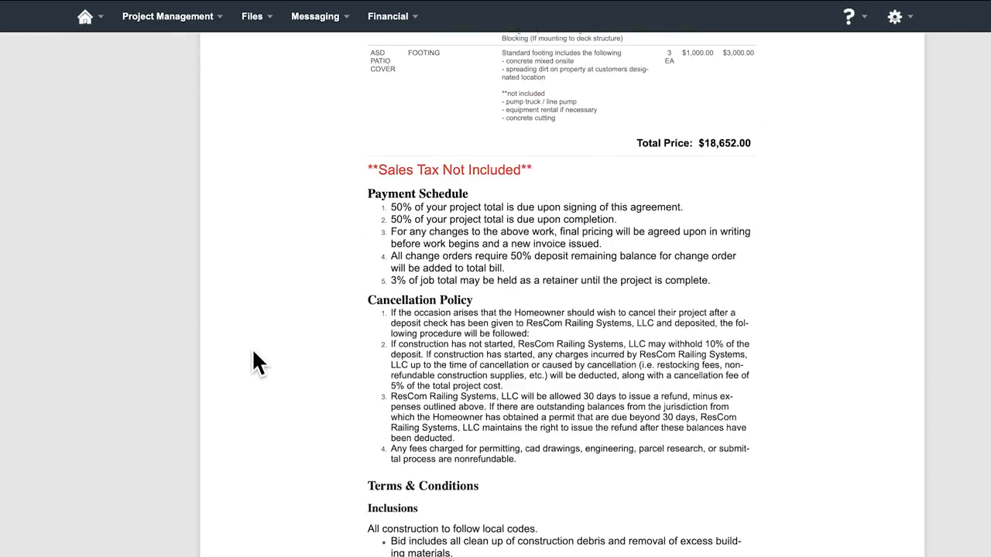
pyautogui.scroll(-3)
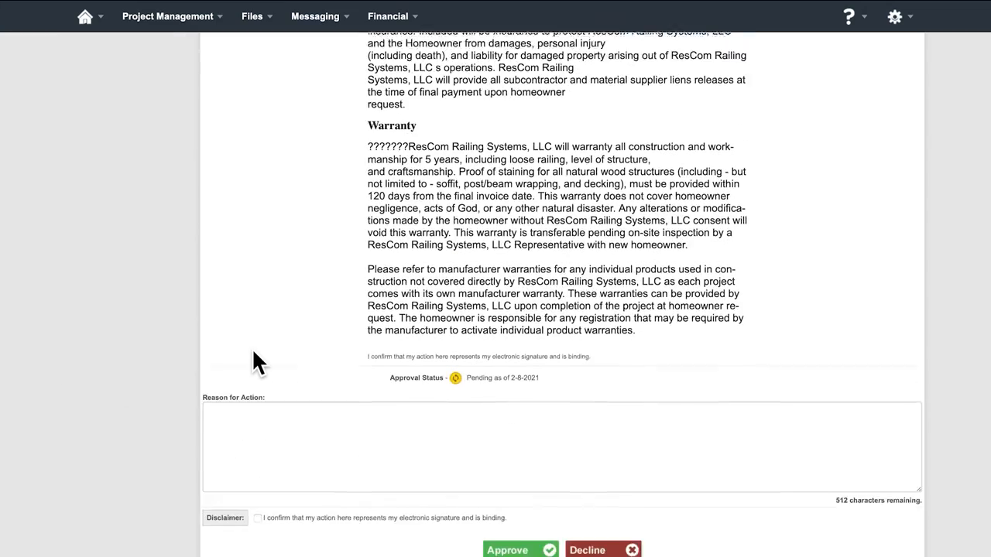
pyautogui.scroll(-3)
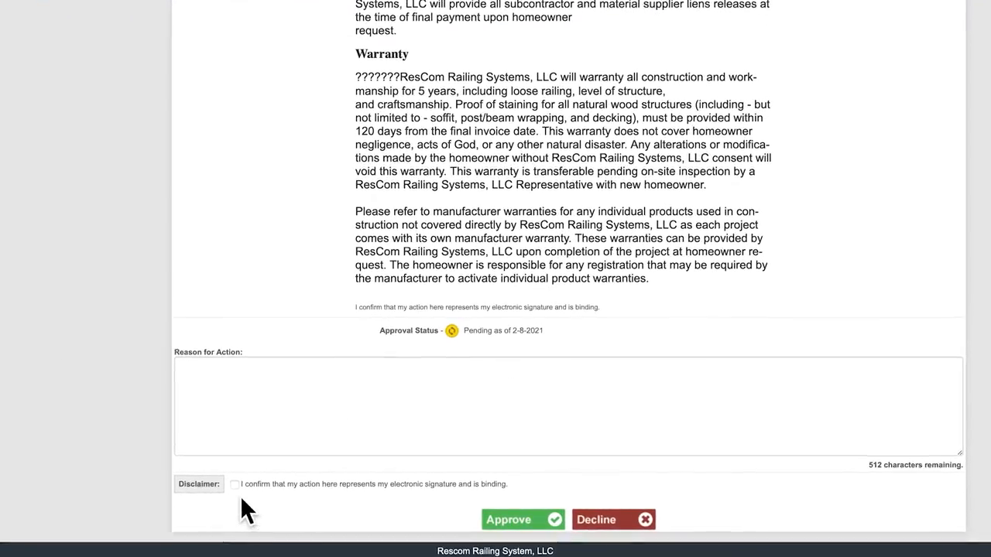
pyautogui.click(523, 521)
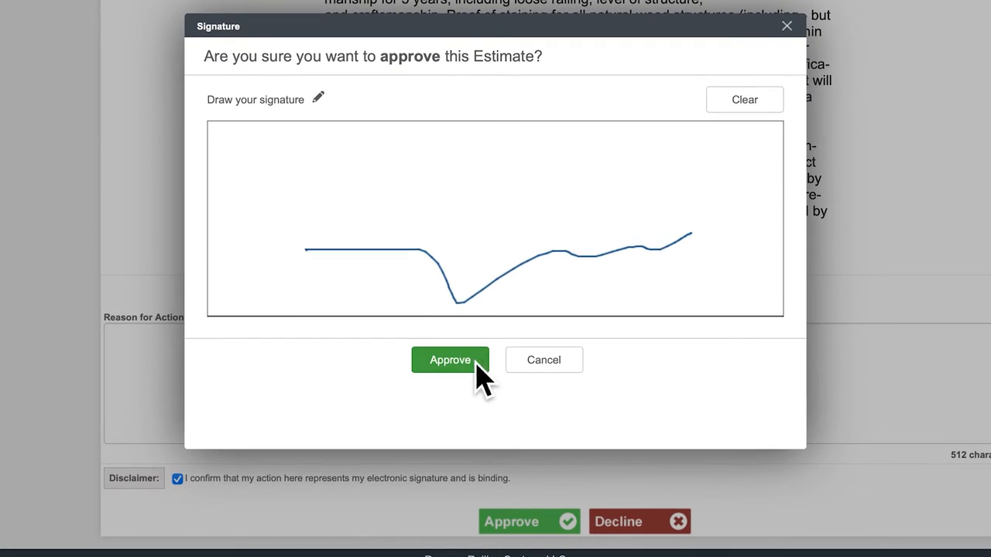
pyautogui.click(449, 359)
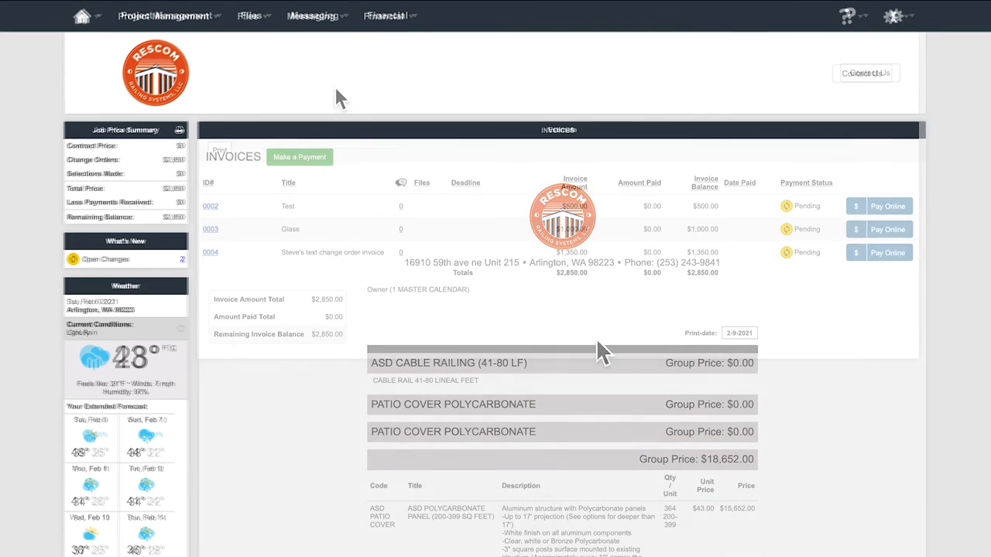
# Return to the project home page and scroll to its What's Happening summary
pyautogui.click(81, 16)
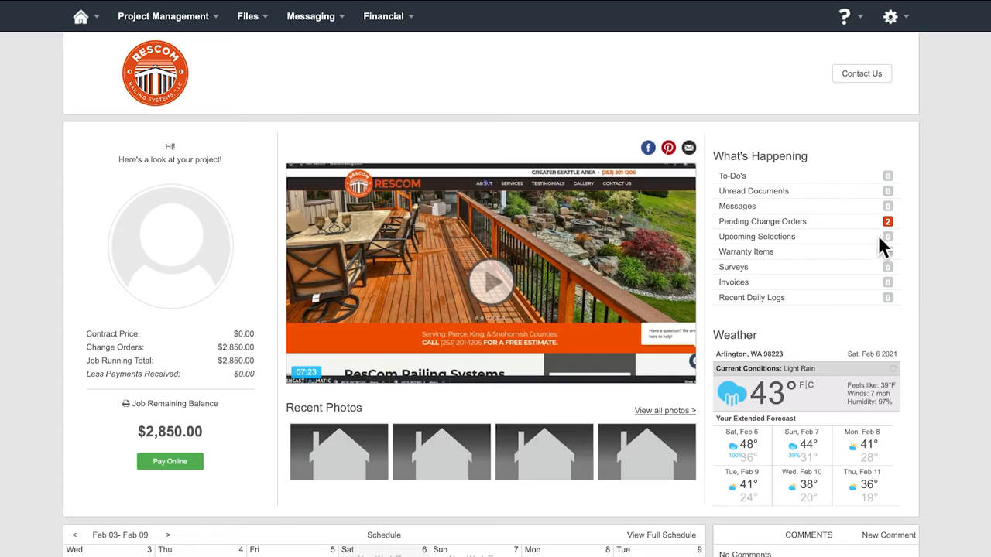
pyautogui.scroll(-3)
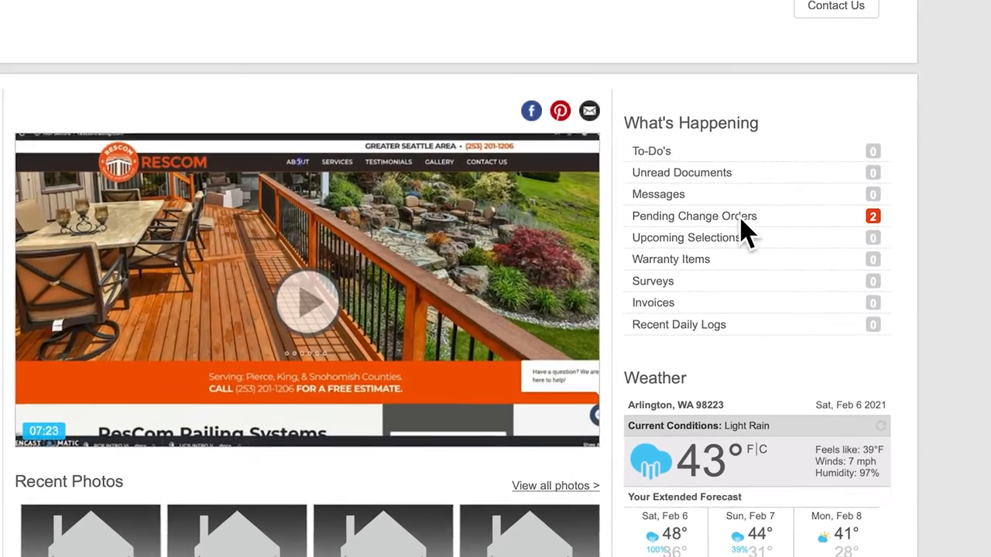